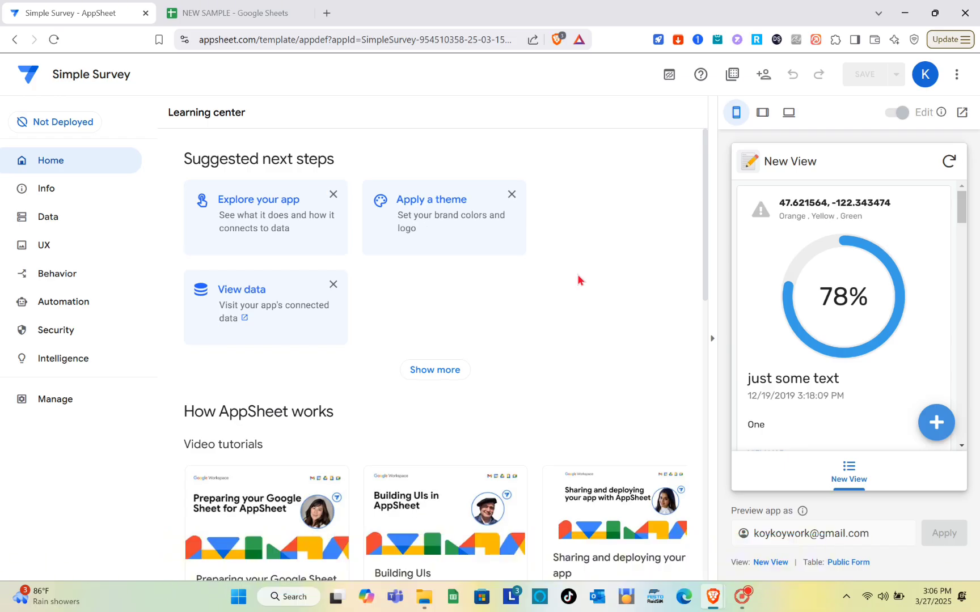
mouse_move(418, 173)
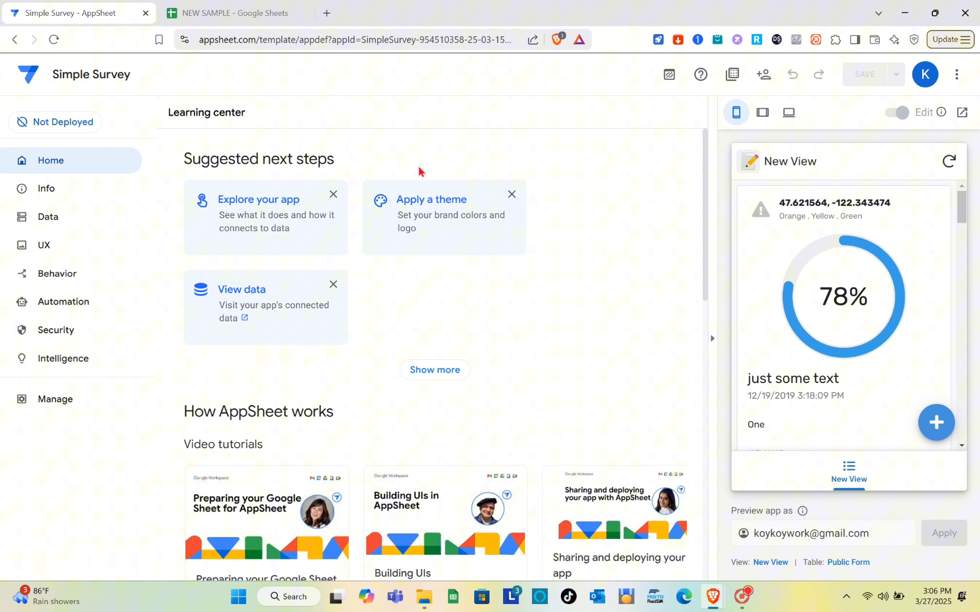
Step: Show the app's Data tables and check the account menu from the avatar
click(91, 75)
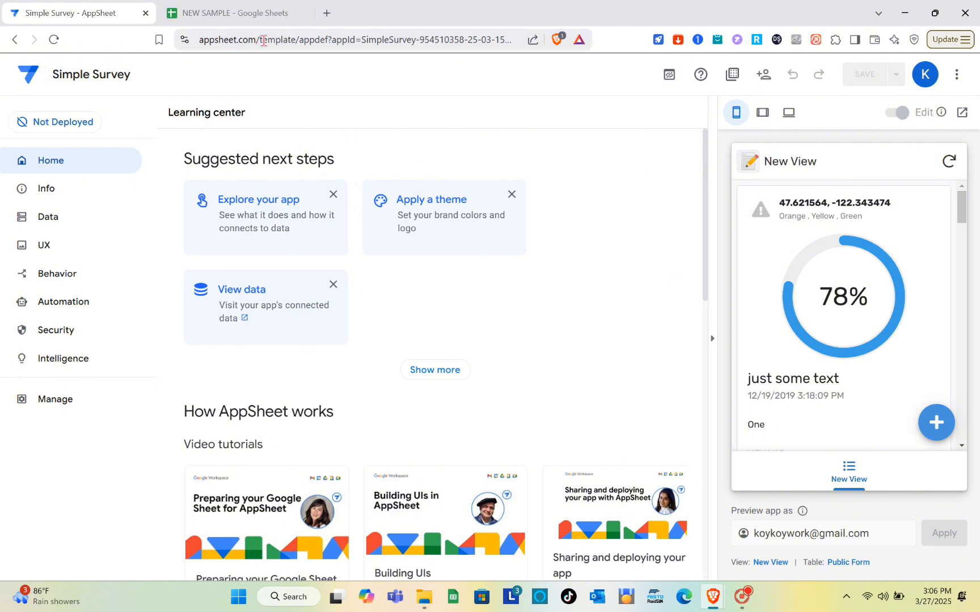
mouse_move(305, 47)
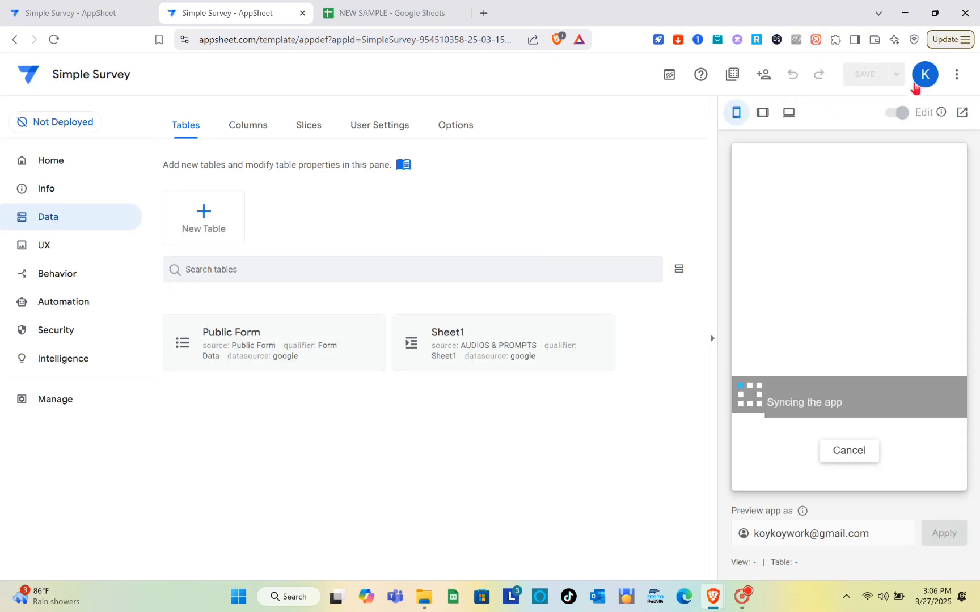
click(926, 74)
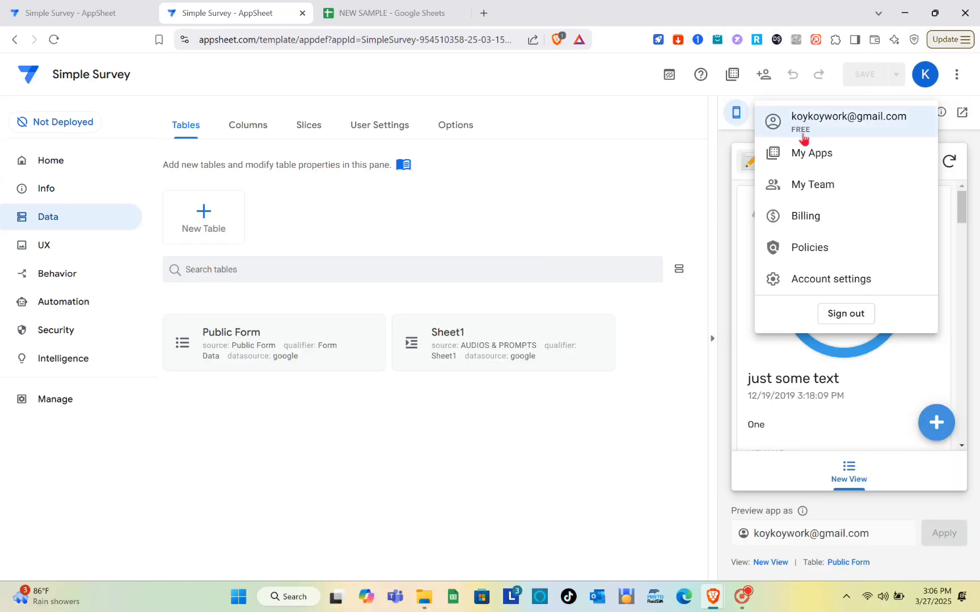
mouse_move(926, 84)
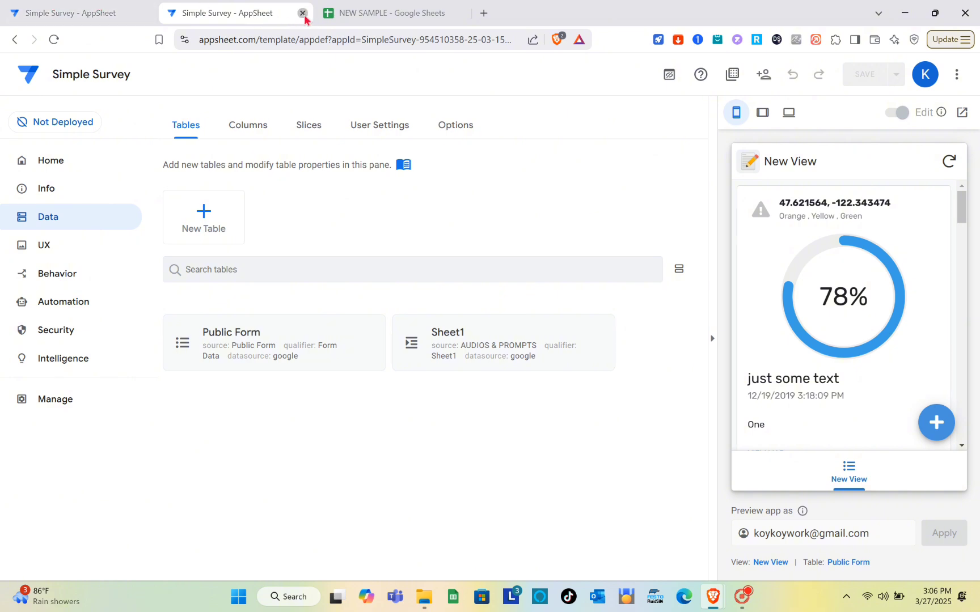
Step: Close the duplicate editor tab, confirm the sheet is named NEW SAMPLE, and return to Simple Survey
click(303, 12)
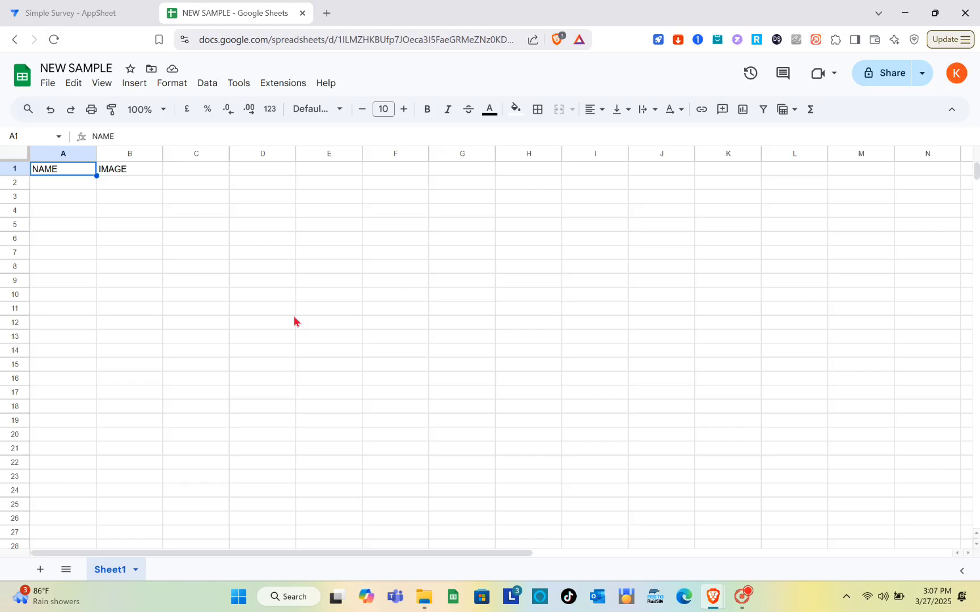
mouse_move(134, 133)
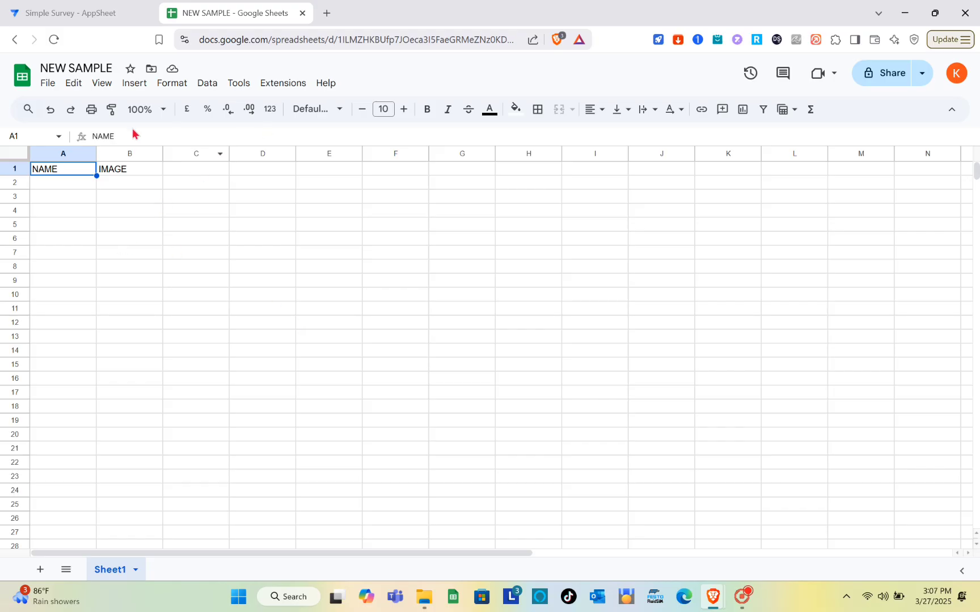
mouse_move(217, 240)
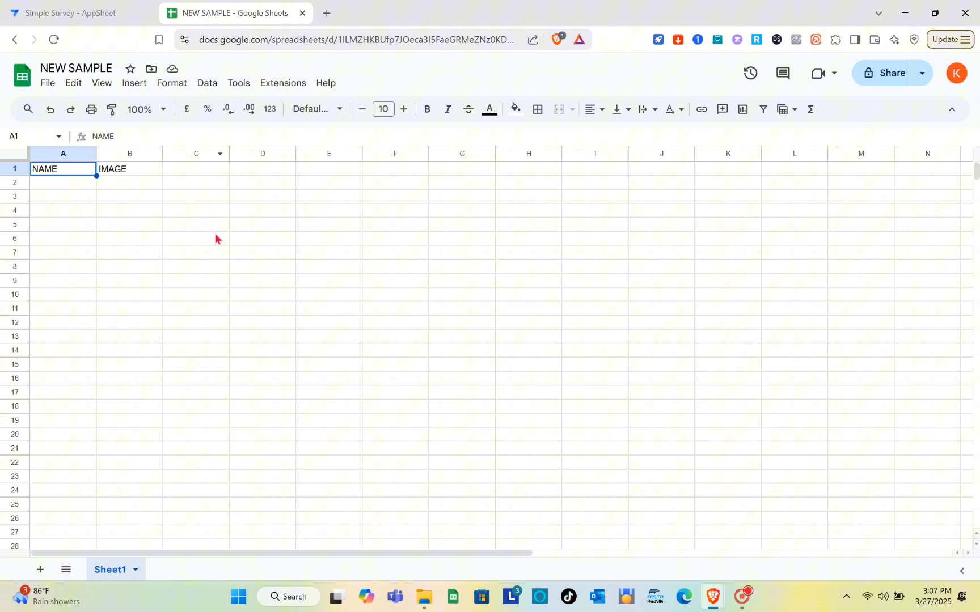
mouse_move(198, 22)
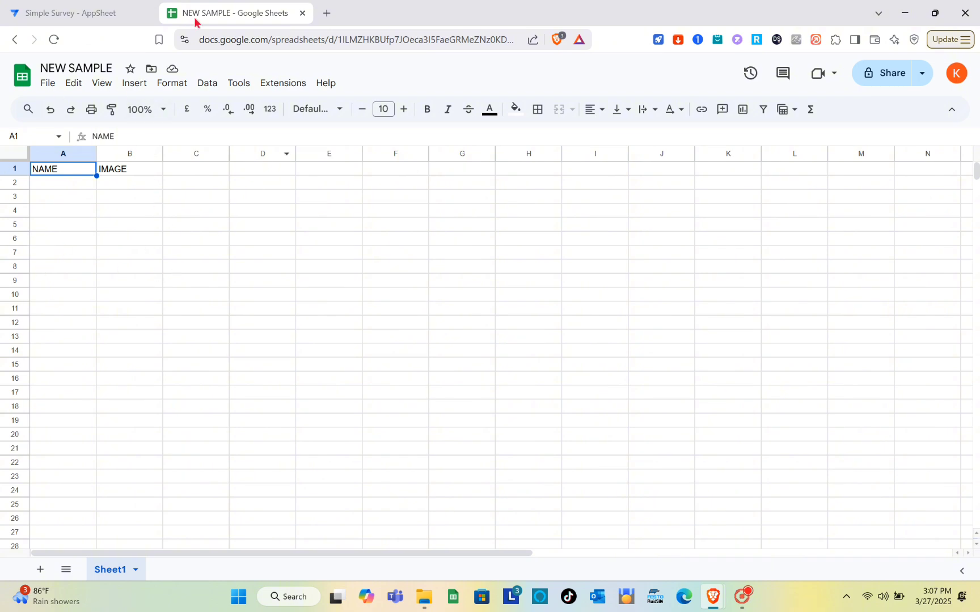
click(75, 68)
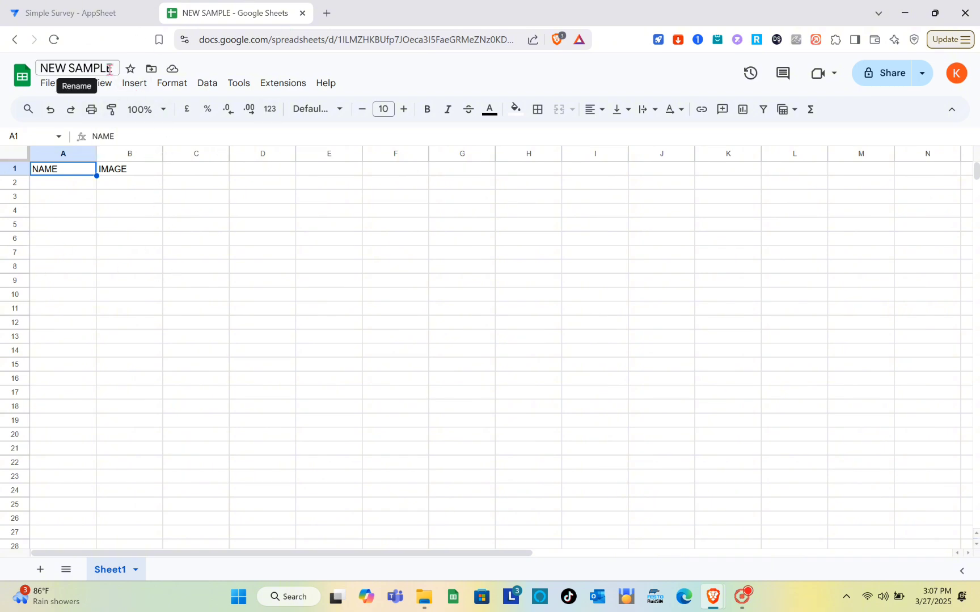
click(70, 12)
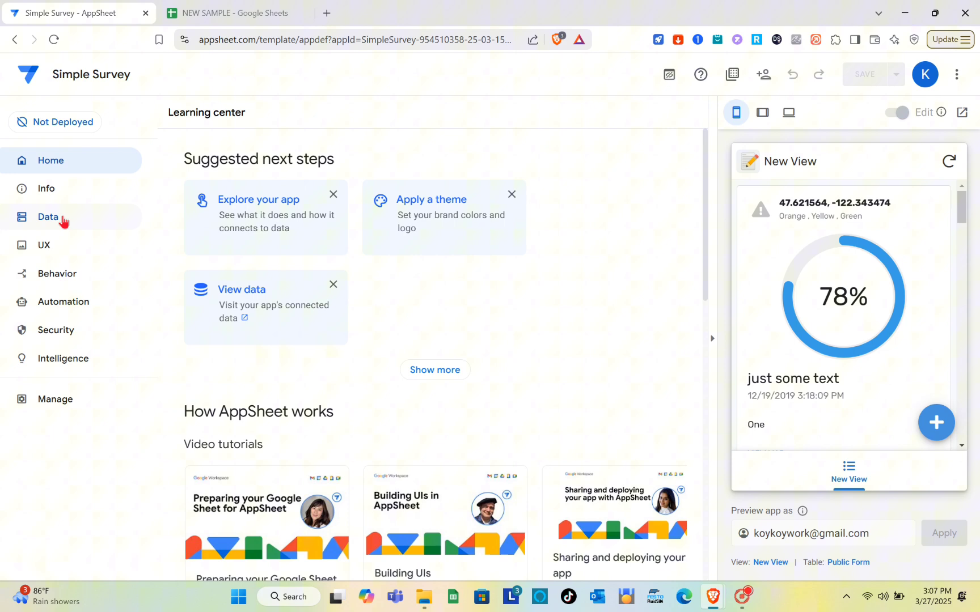
Step: Add Sheet1 of the NEW SAMPLE Google Sheet as a new table in the app
click(48, 217)
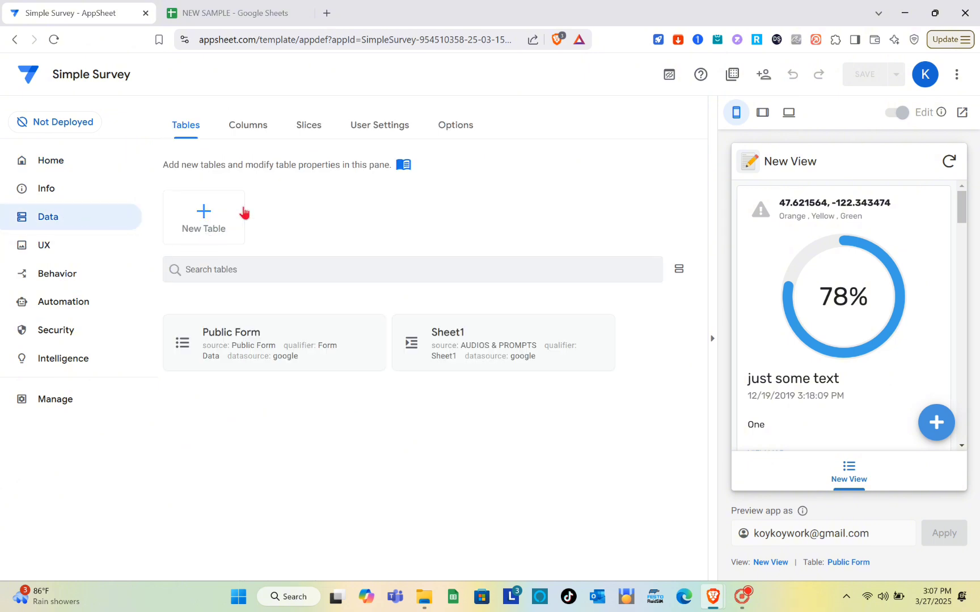
mouse_move(215, 214)
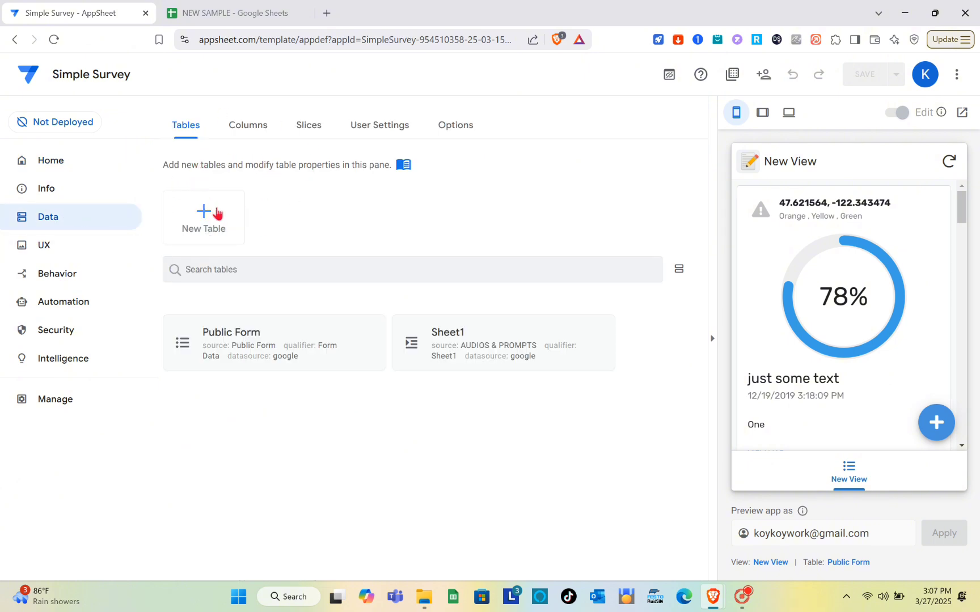
mouse_move(752, 274)
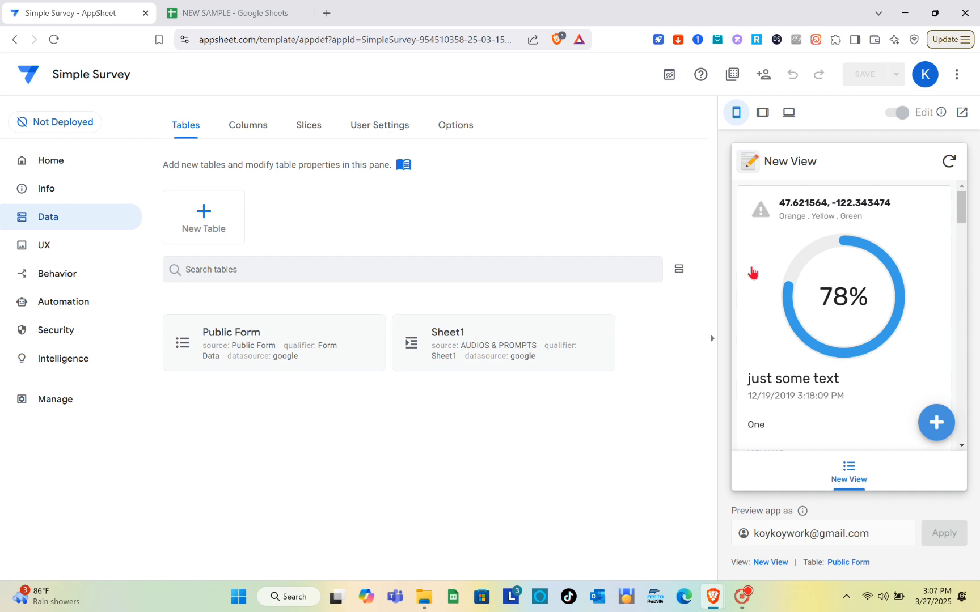
click(203, 216)
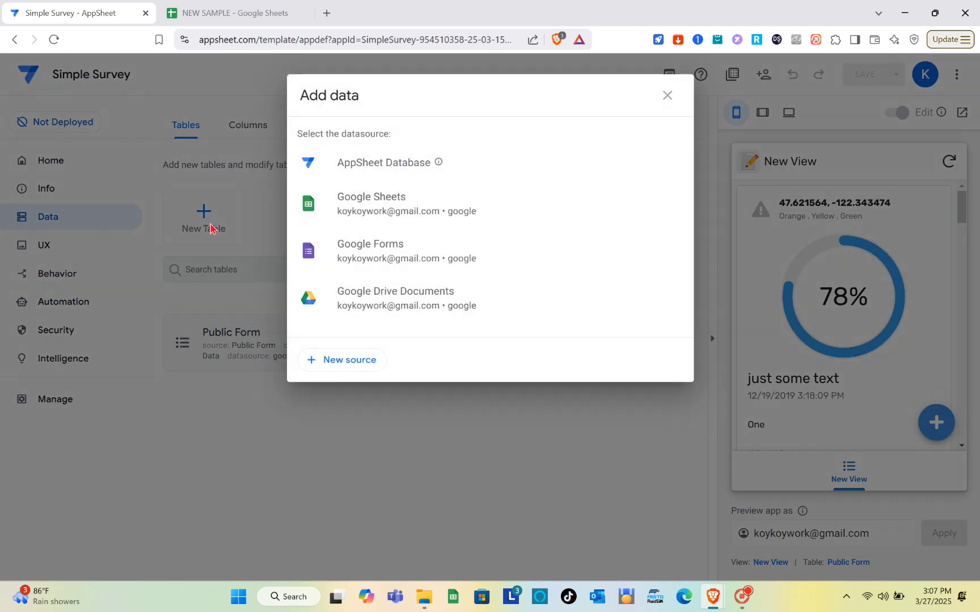
mouse_move(370, 211)
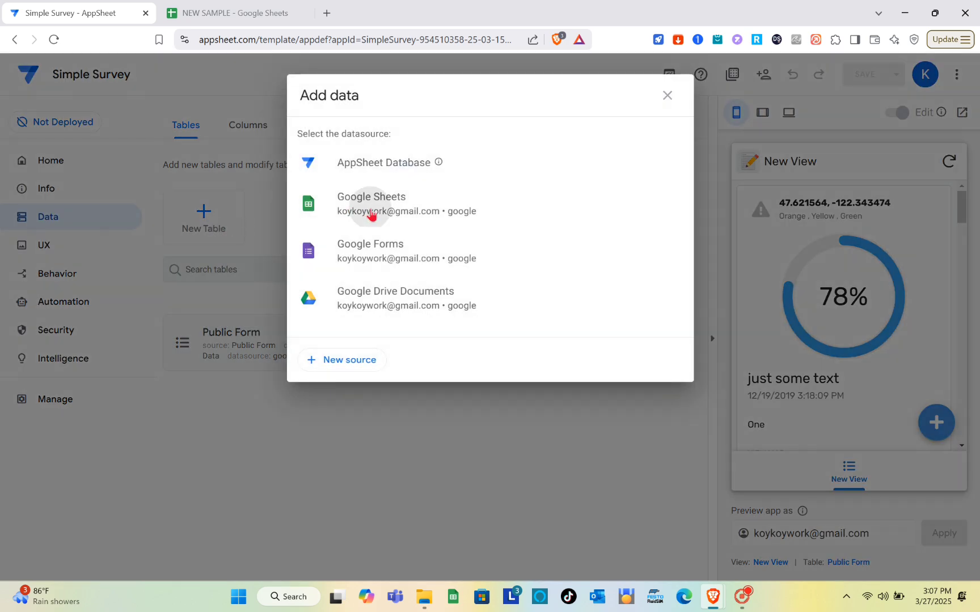
click(371, 203)
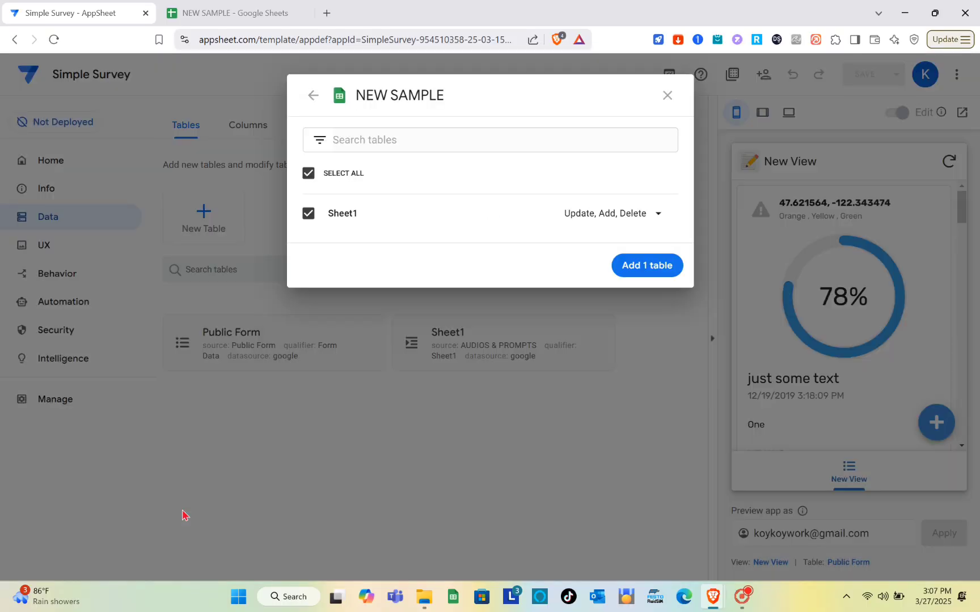
mouse_move(639, 263)
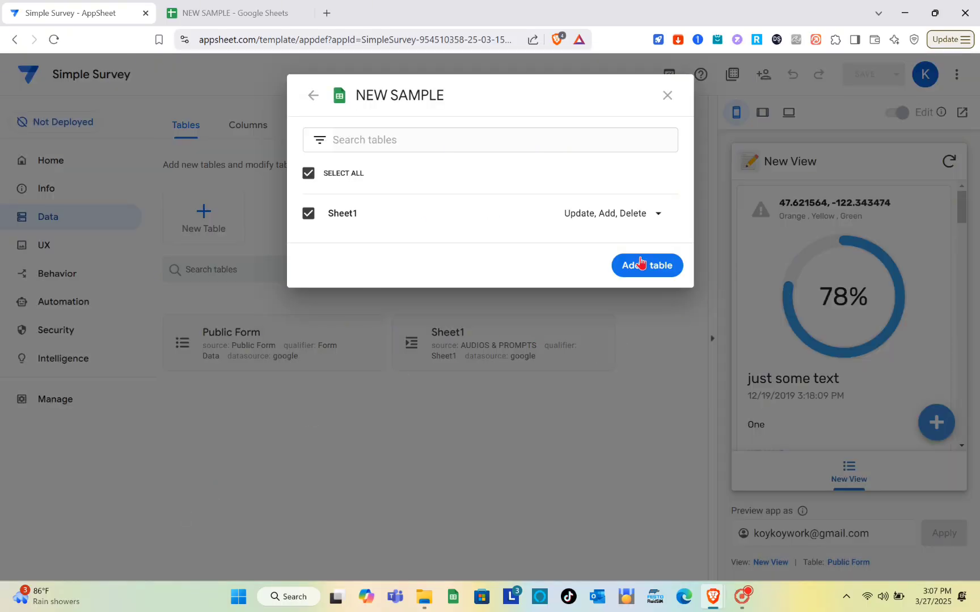
click(646, 265)
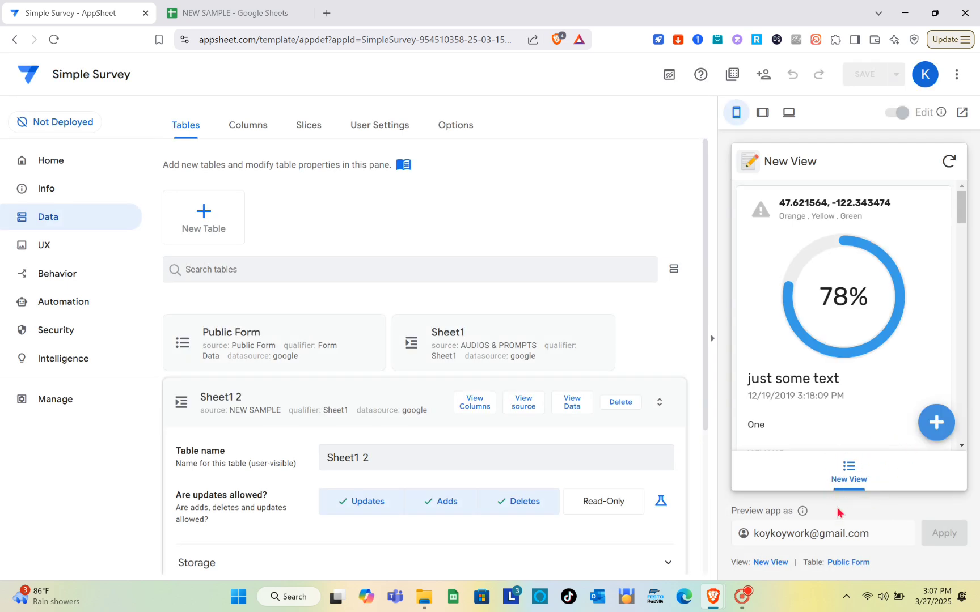
Step: Rename the Sheet1 2 table to New Sample, correcting the 'Smaple' typo
click(472, 457)
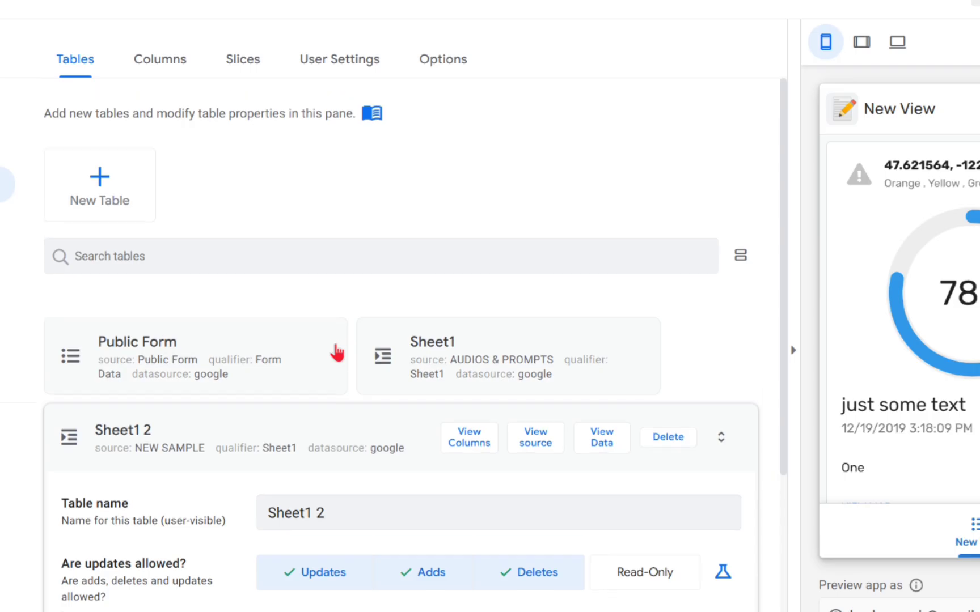
scroll(down, 3)
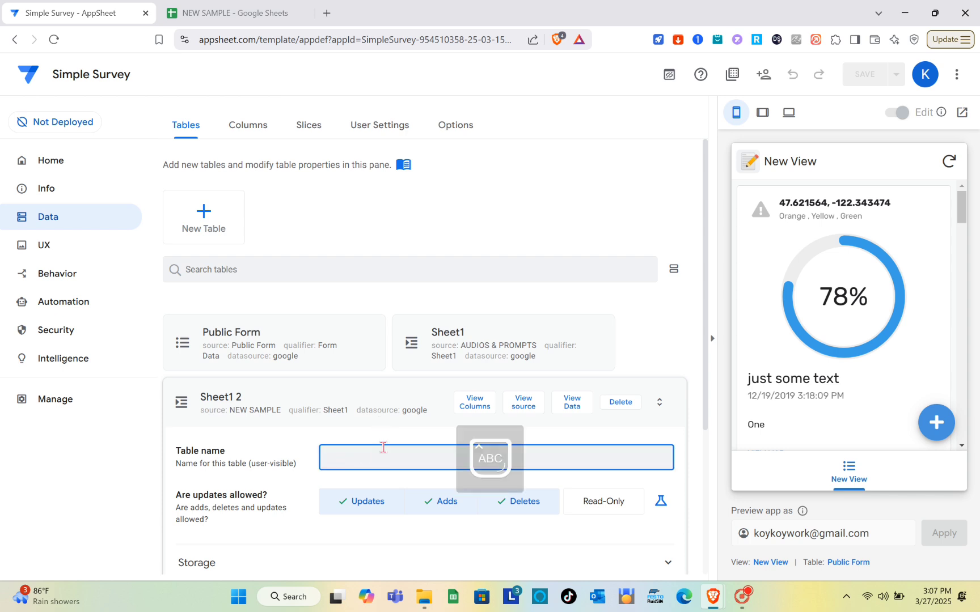
text(New)
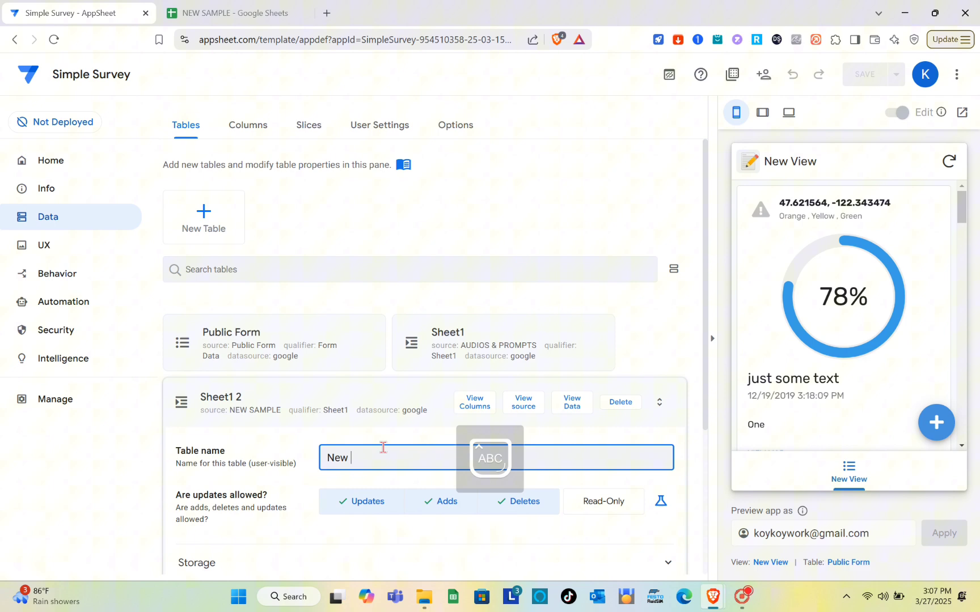
text(Smaple)
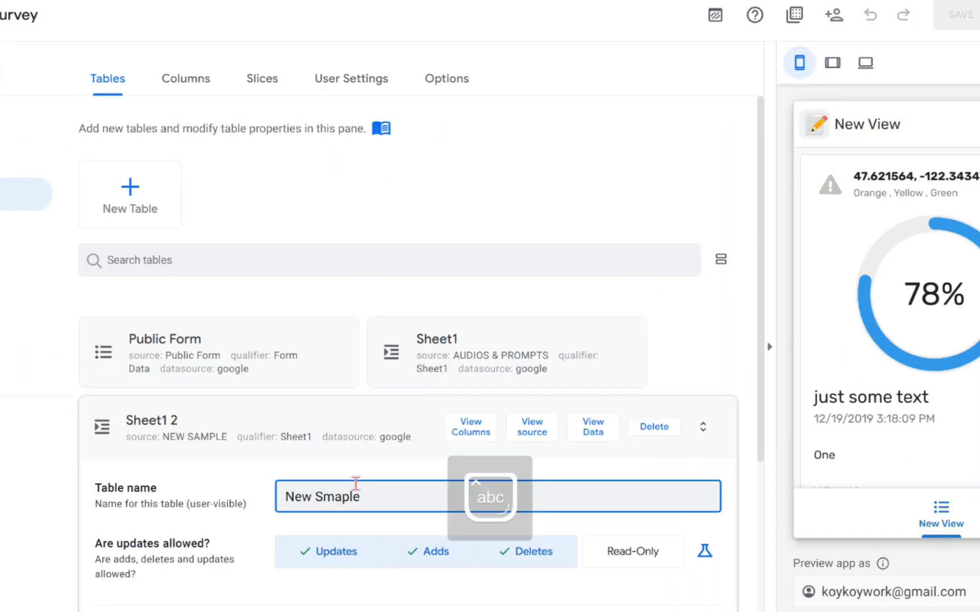
key(Backspace)
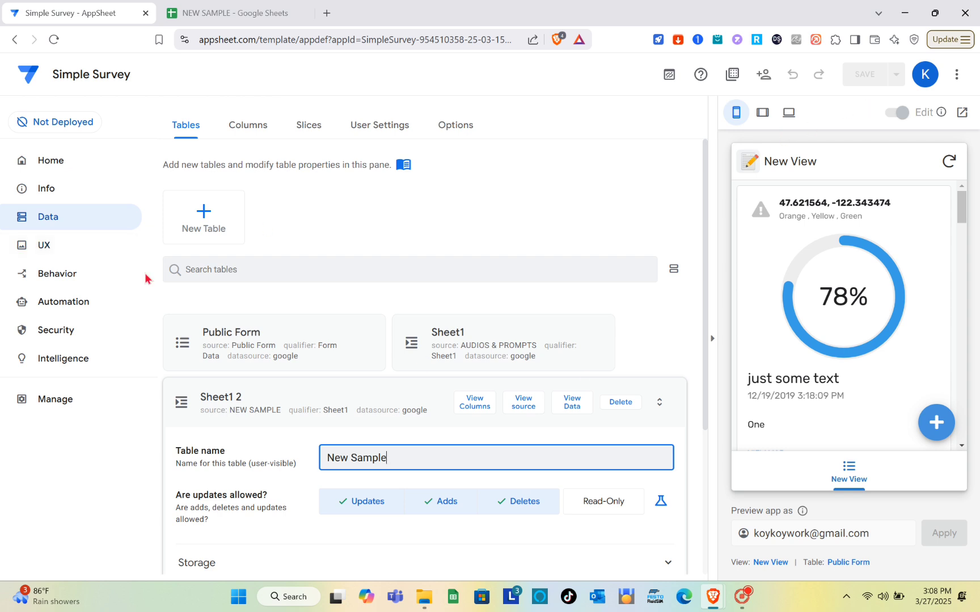
mouse_move(44, 244)
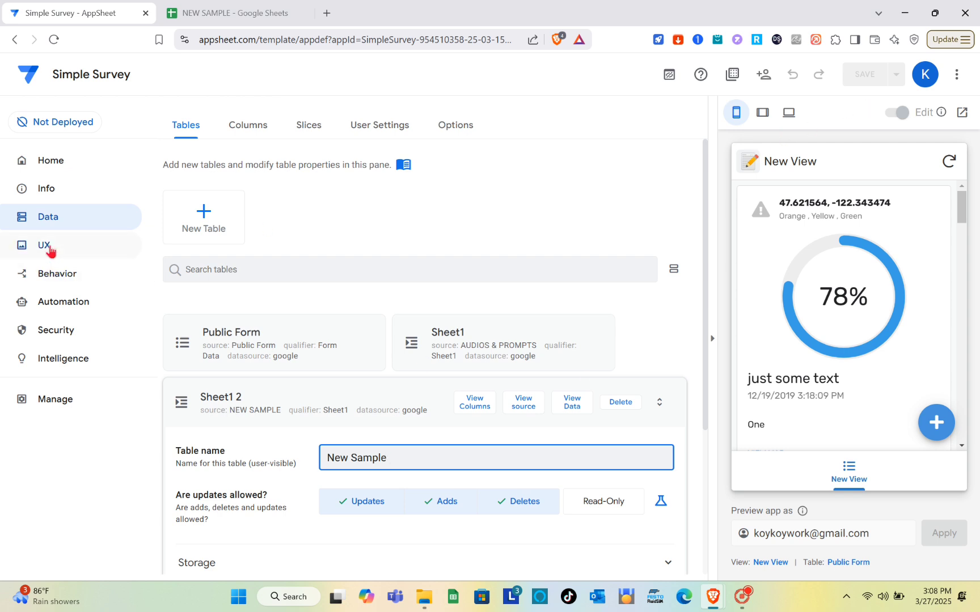
Step: Create a blank second view, New View 2, under UX Views
click(45, 245)
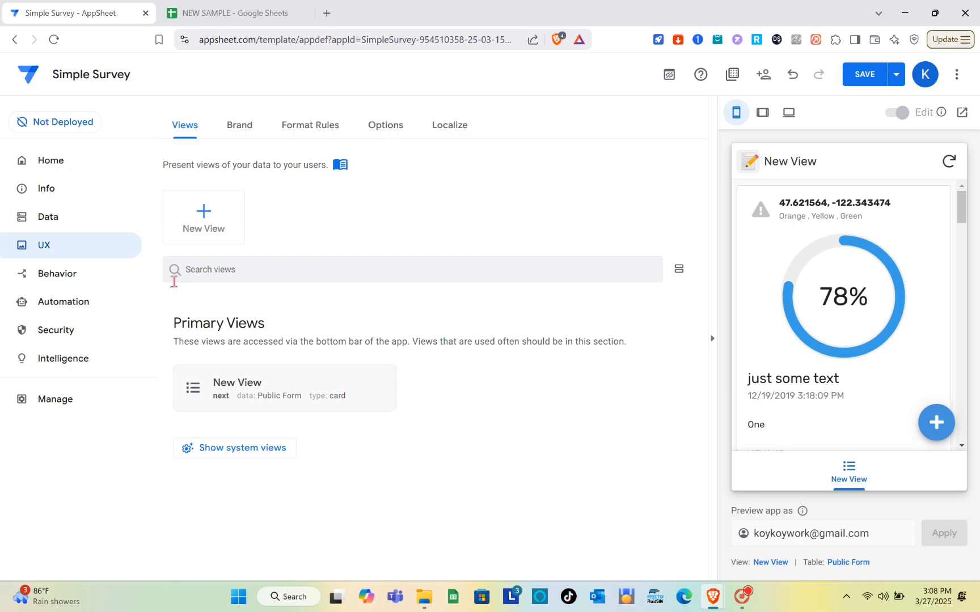
mouse_move(203, 227)
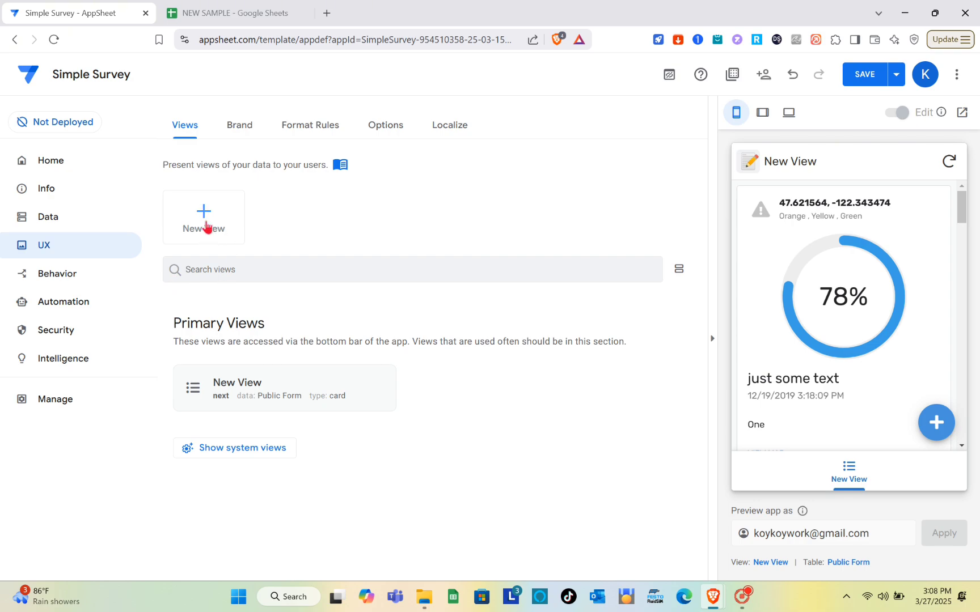
click(203, 217)
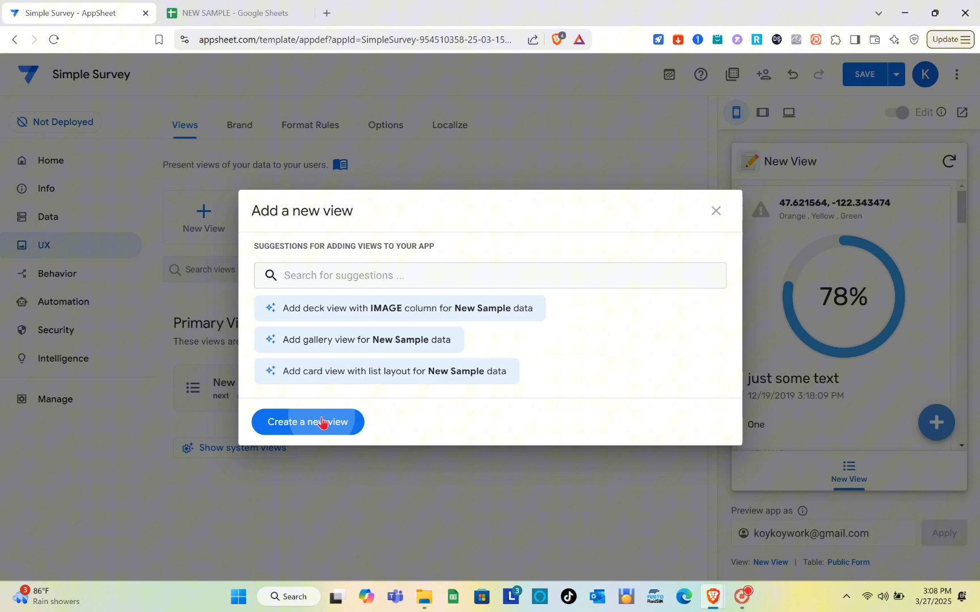
click(307, 421)
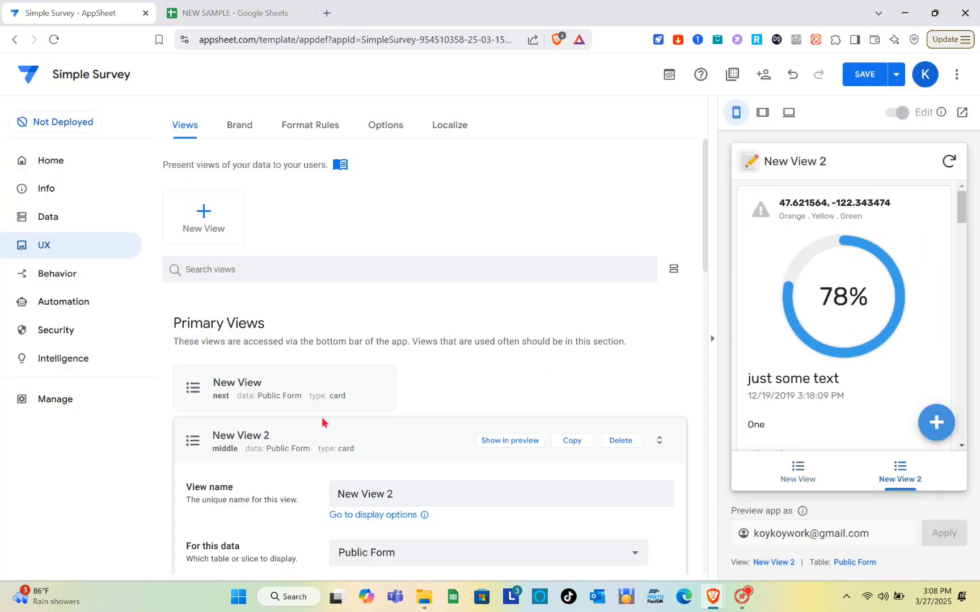
mouse_move(481, 472)
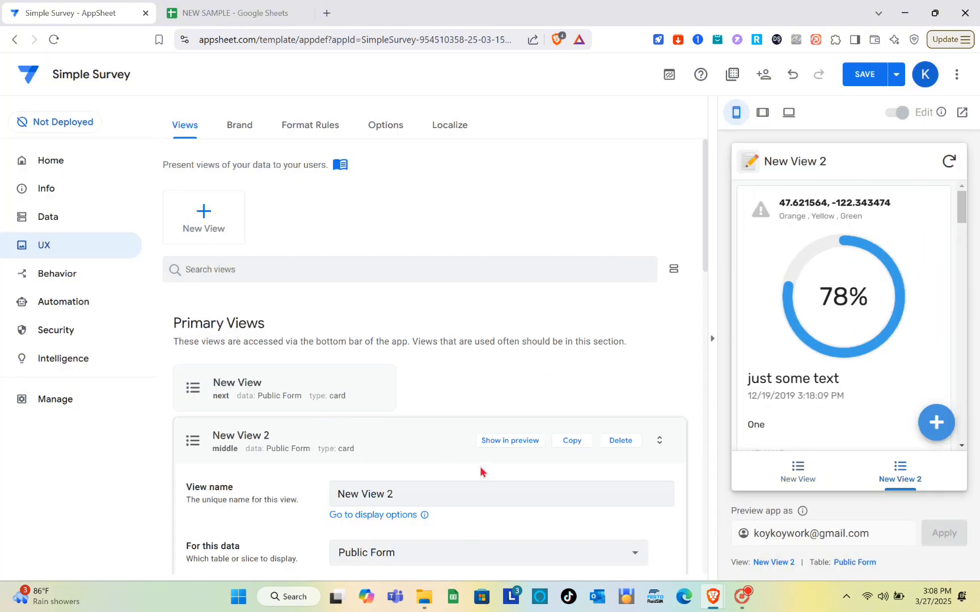
mouse_move(383, 375)
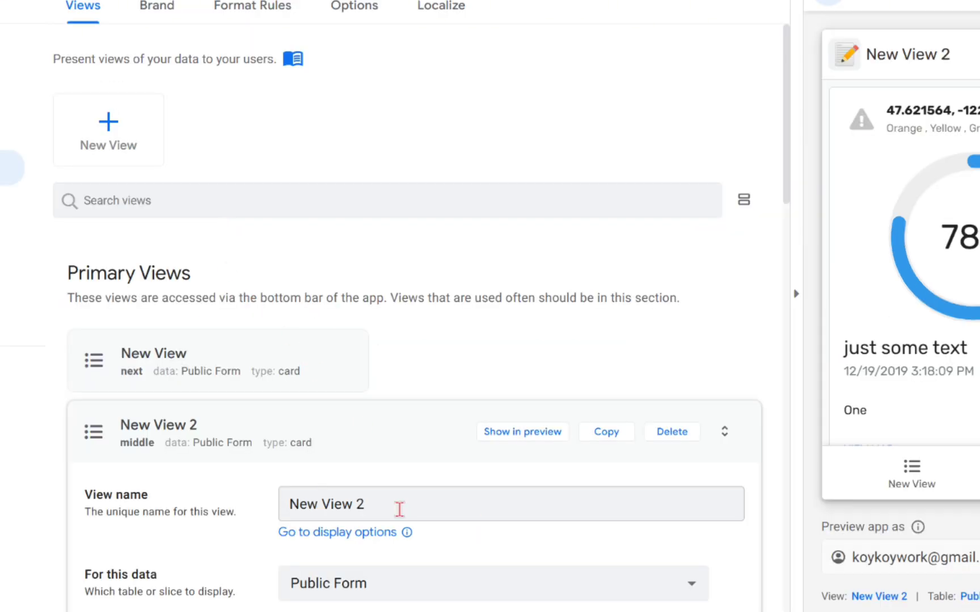
Step: Retype the view's name field as New View
triple_click(500, 494)
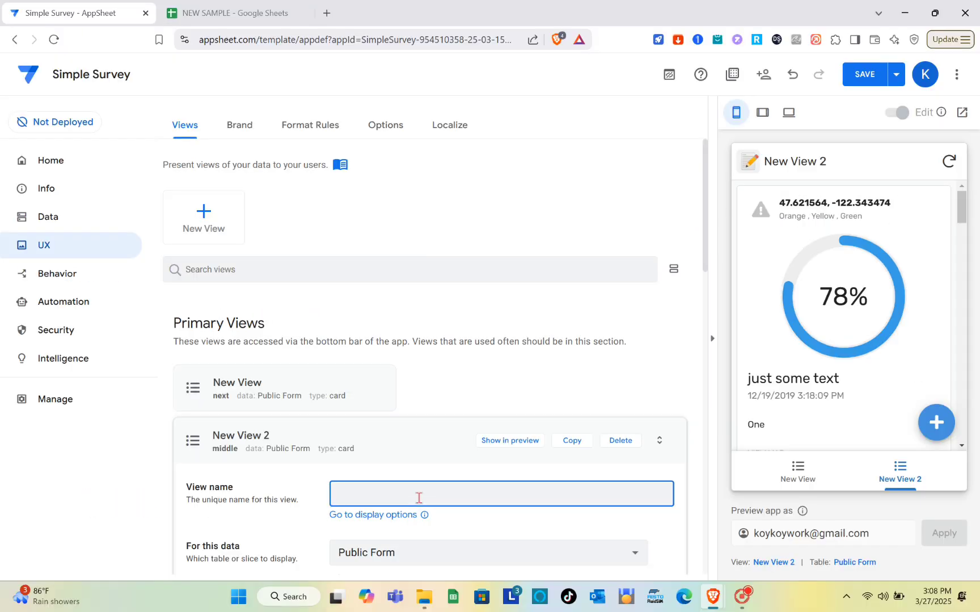
text(N)
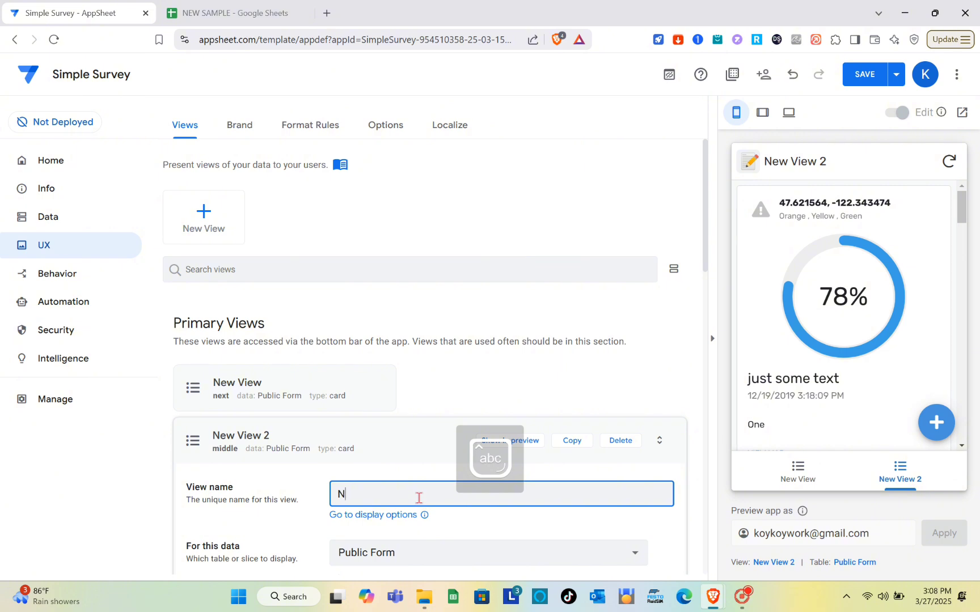
text(ew Vi)
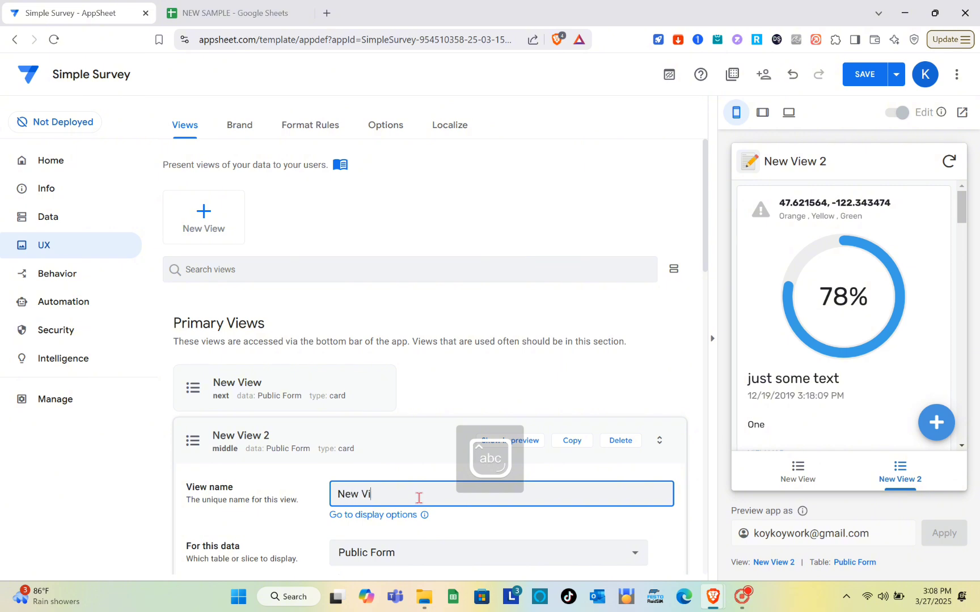
text(ew)
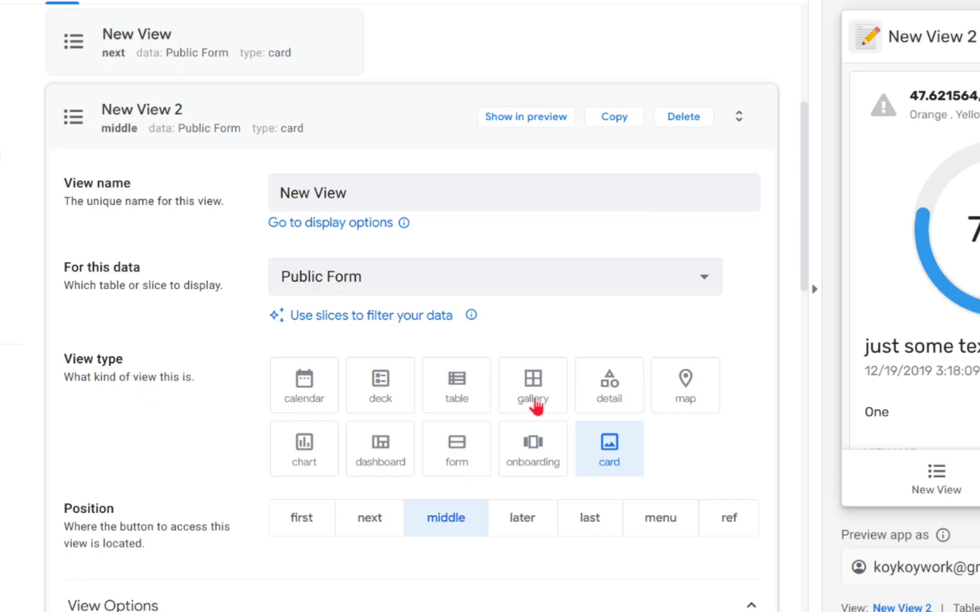
Step: Try table, detail and form view types, then settle on gallery
click(532, 384)
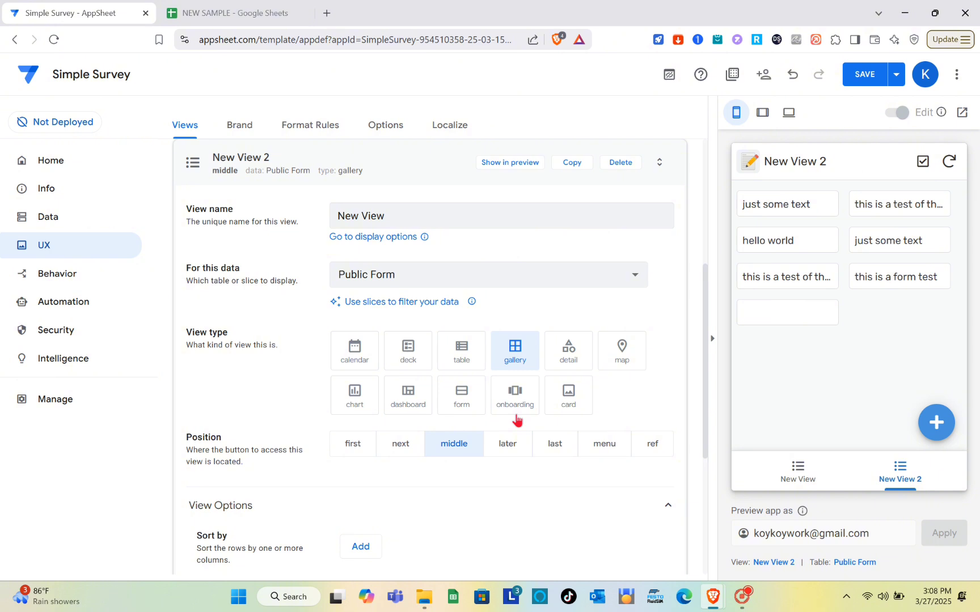
click(462, 350)
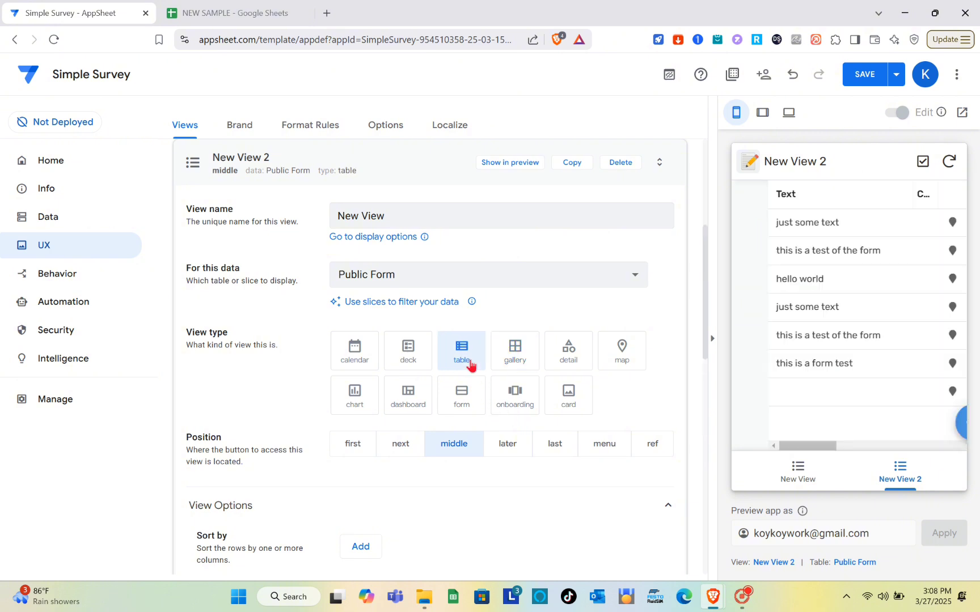
click(567, 351)
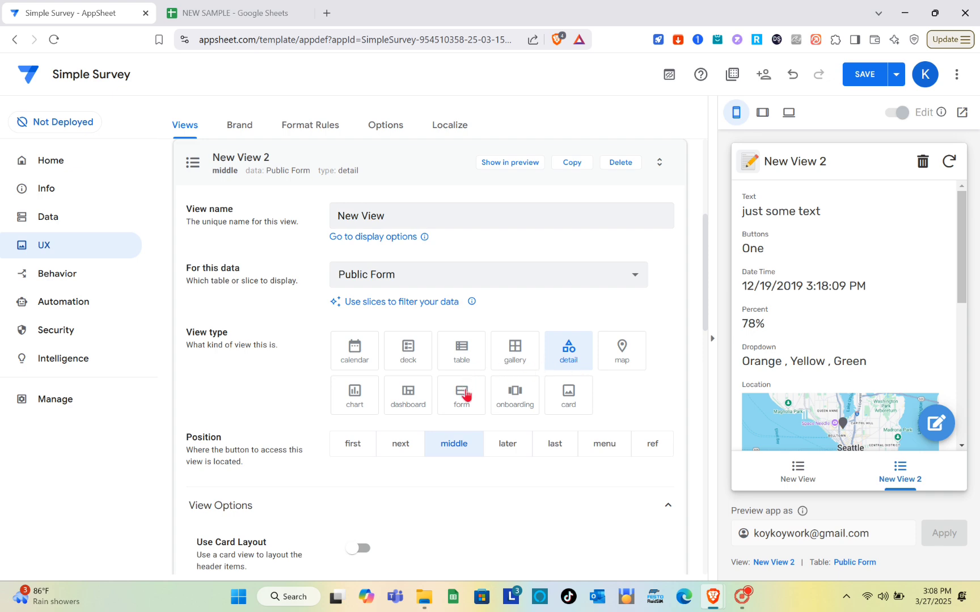
click(462, 396)
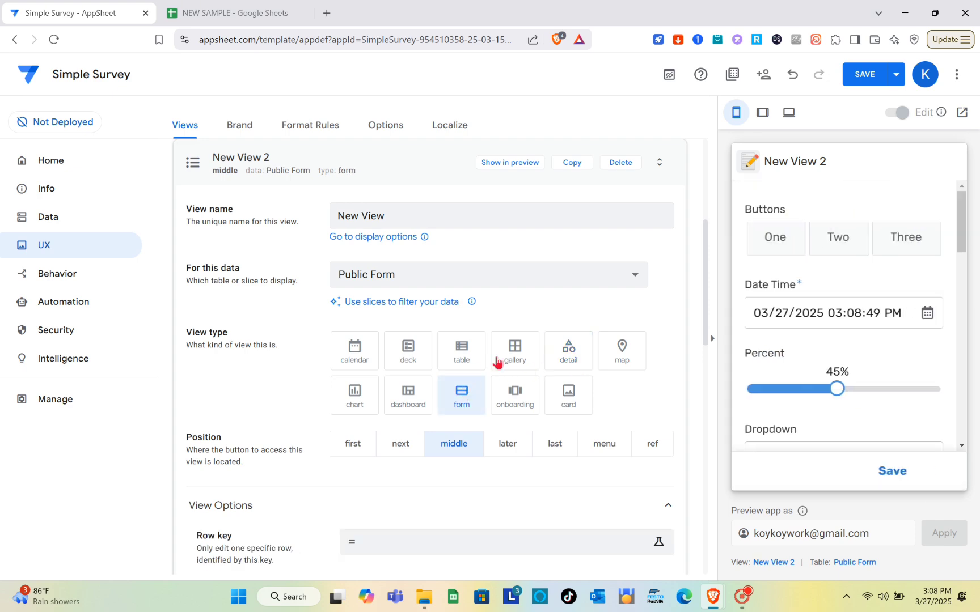
click(513, 351)
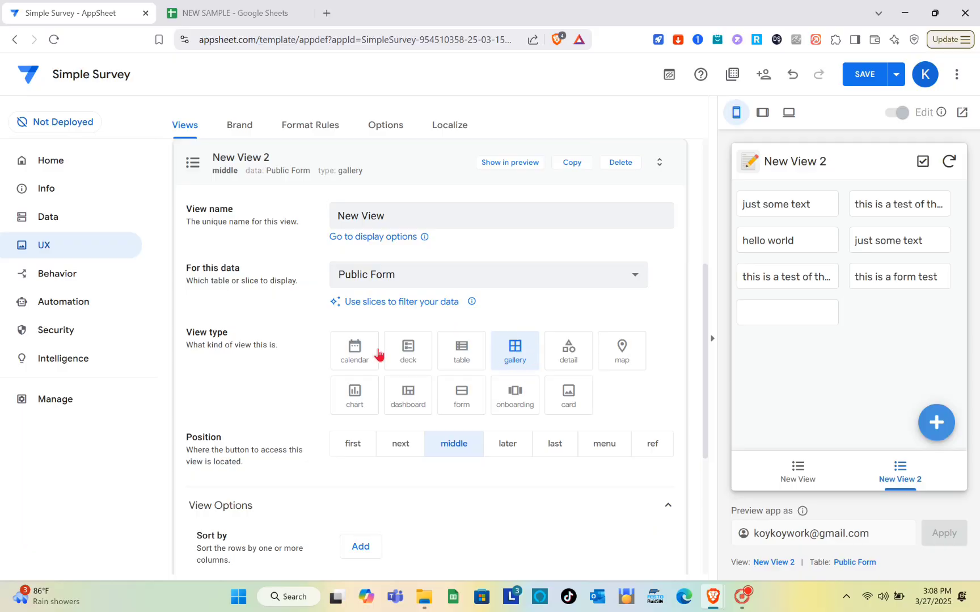
click(60, 274)
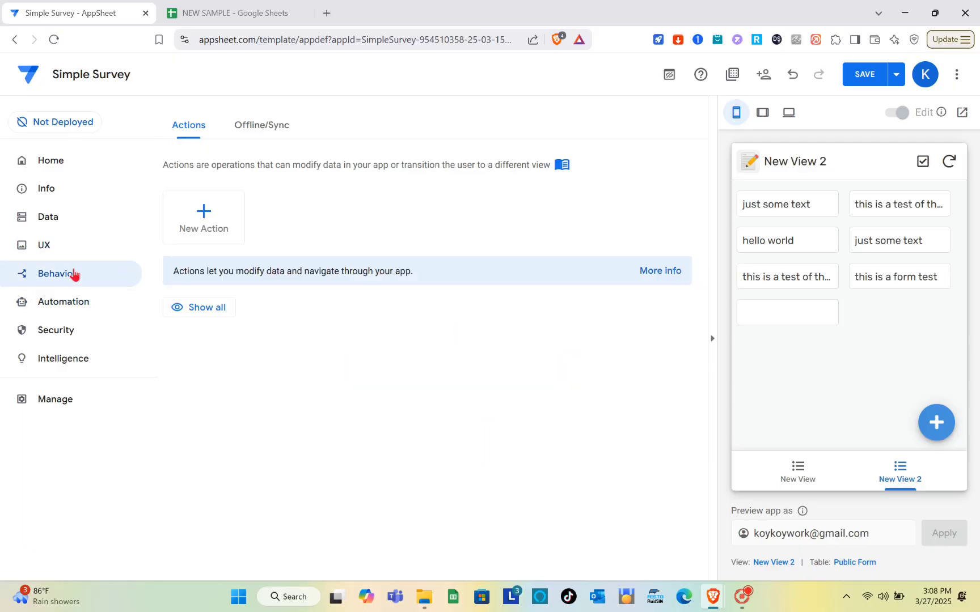
mouse_move(208, 211)
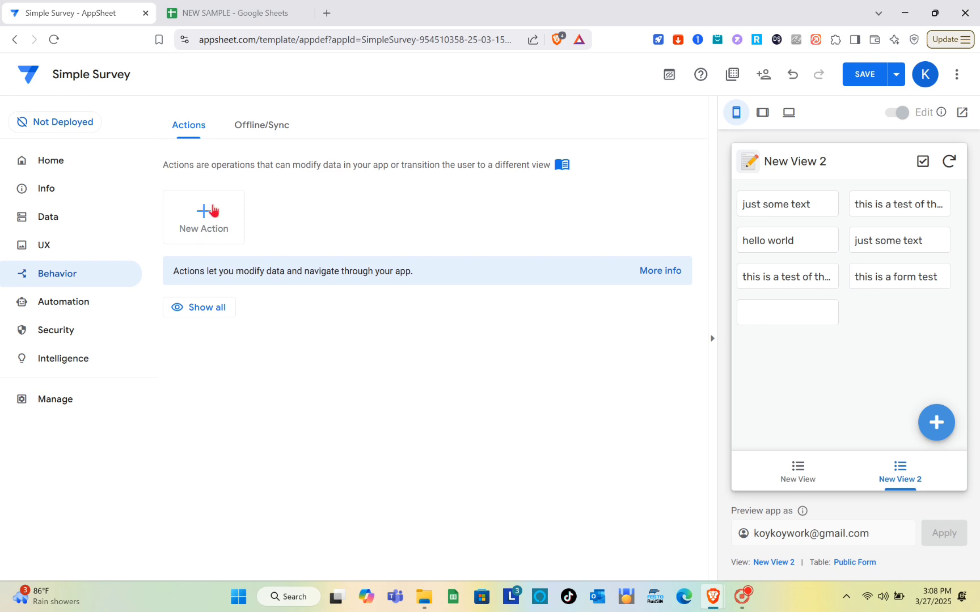
mouse_move(403, 185)
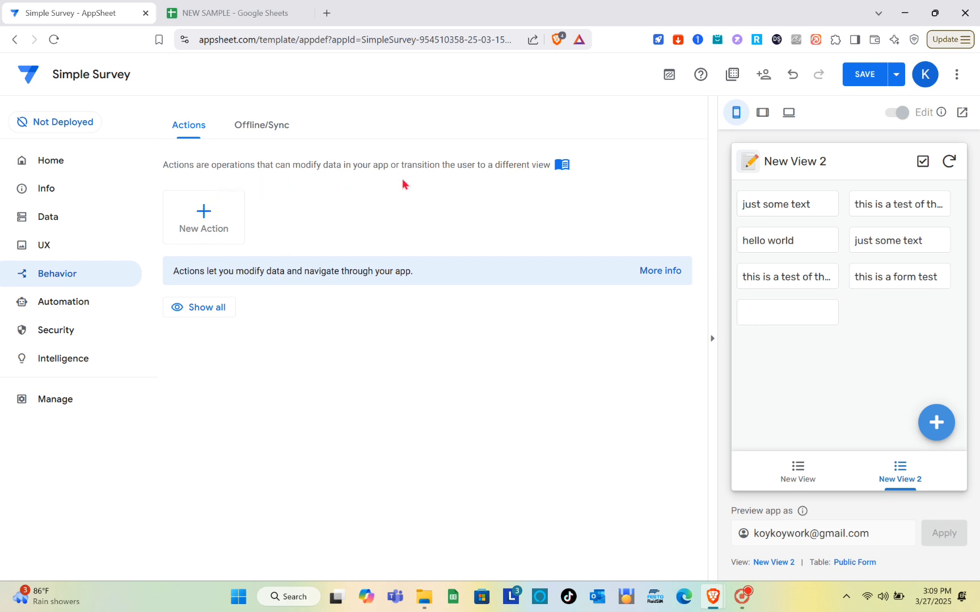
Step: Create a blank New Action on the Public Form table from Behavior
click(203, 217)
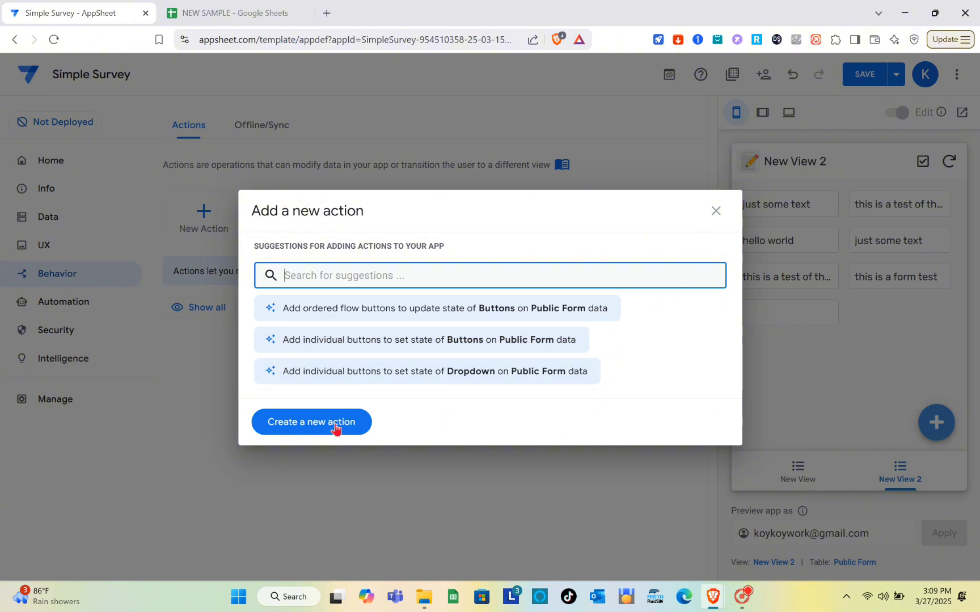
click(310, 422)
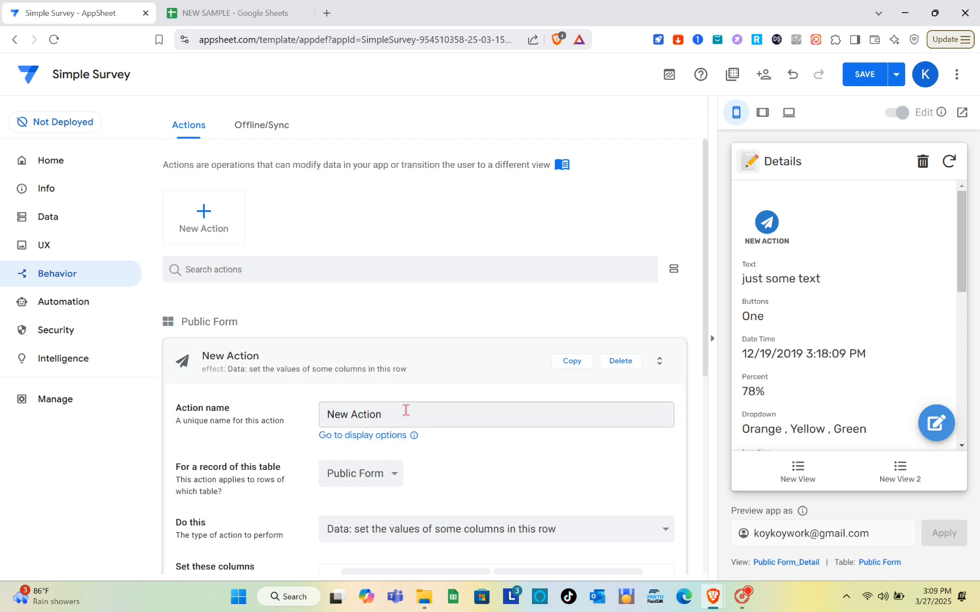
Step: Set the action's 'For a record of this table' to New Sample, then return to Data
scroll(down, 3)
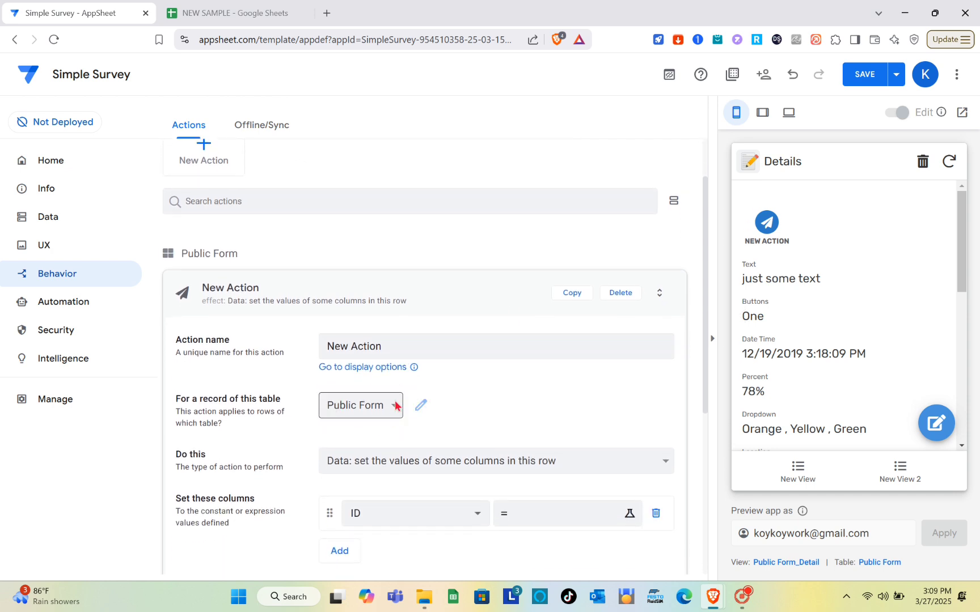
click(360, 405)
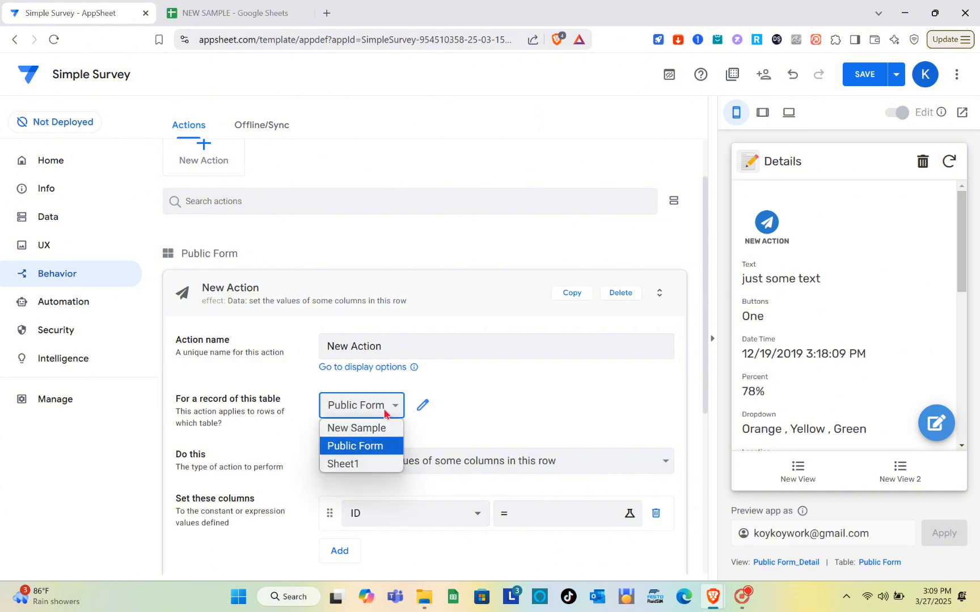
click(354, 446)
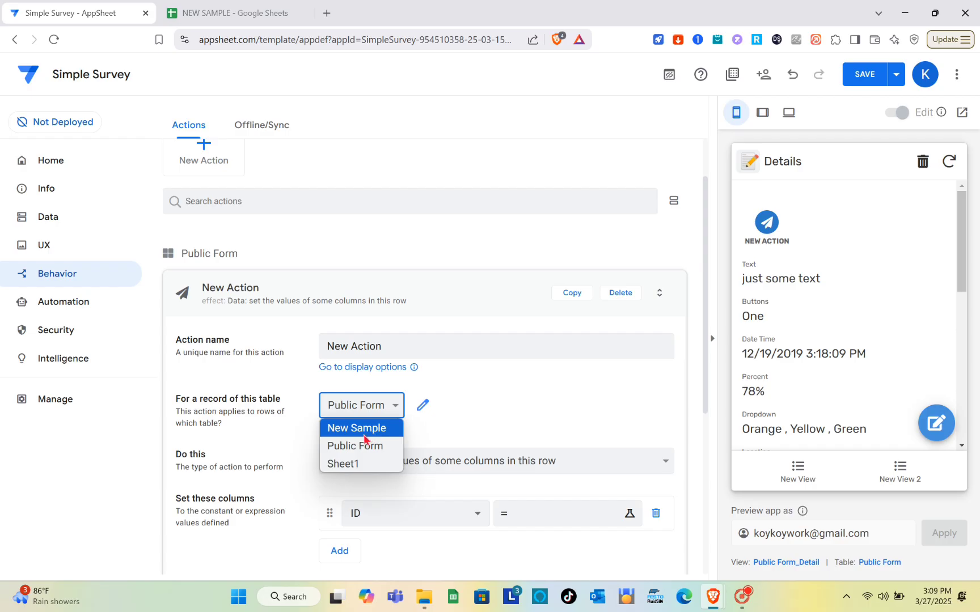
click(356, 428)
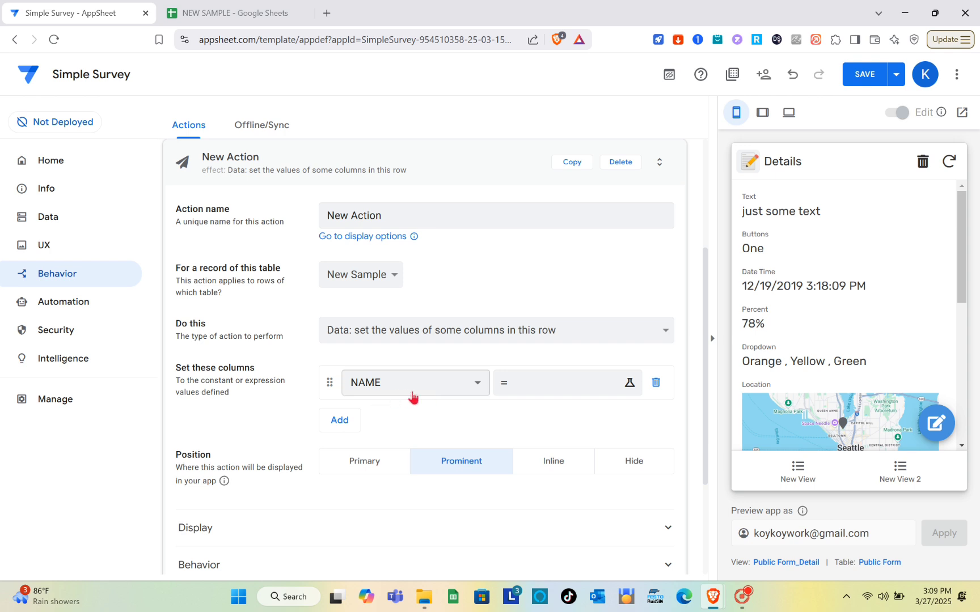
mouse_move(351, 328)
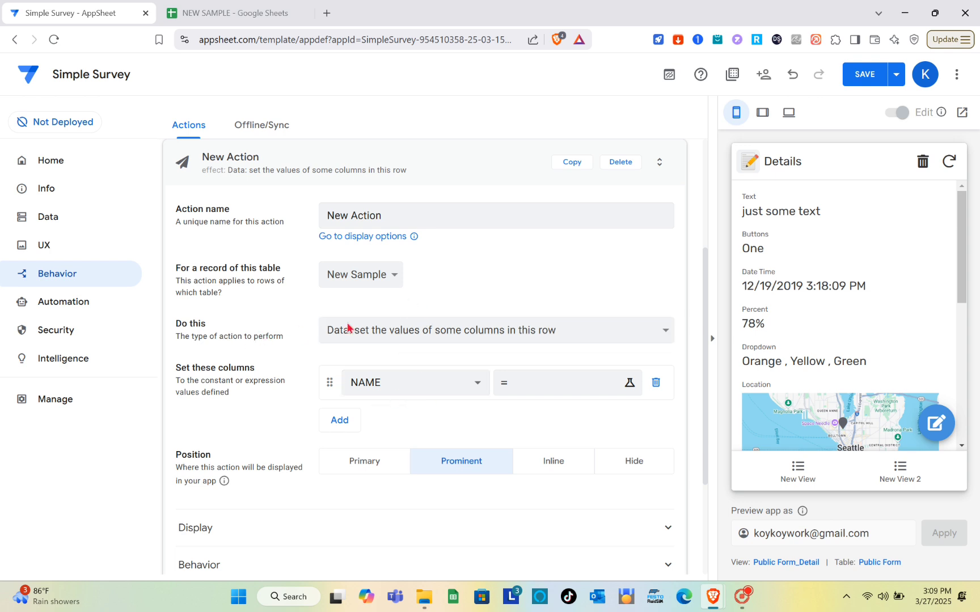
scroll(up, 3)
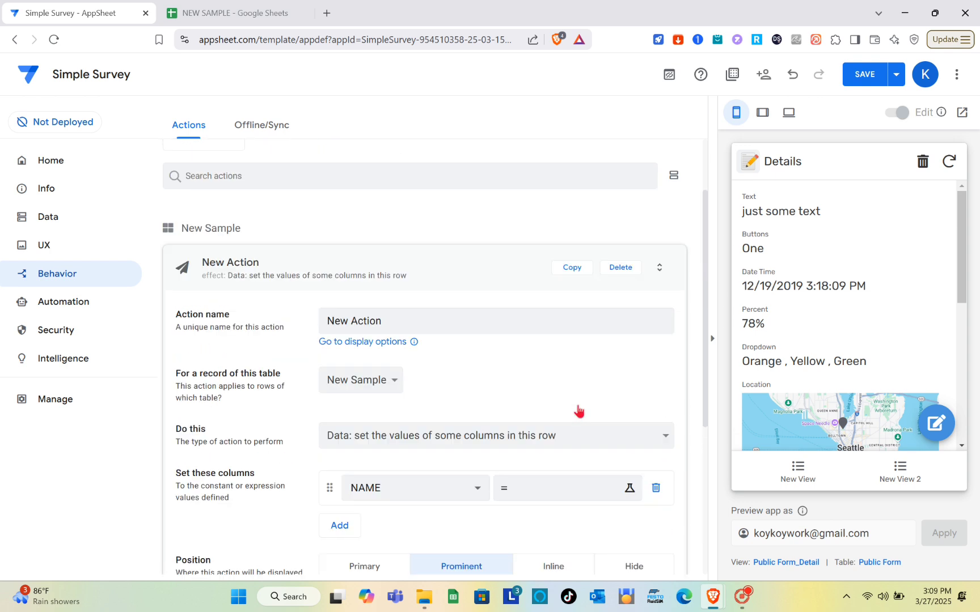
click(46, 217)
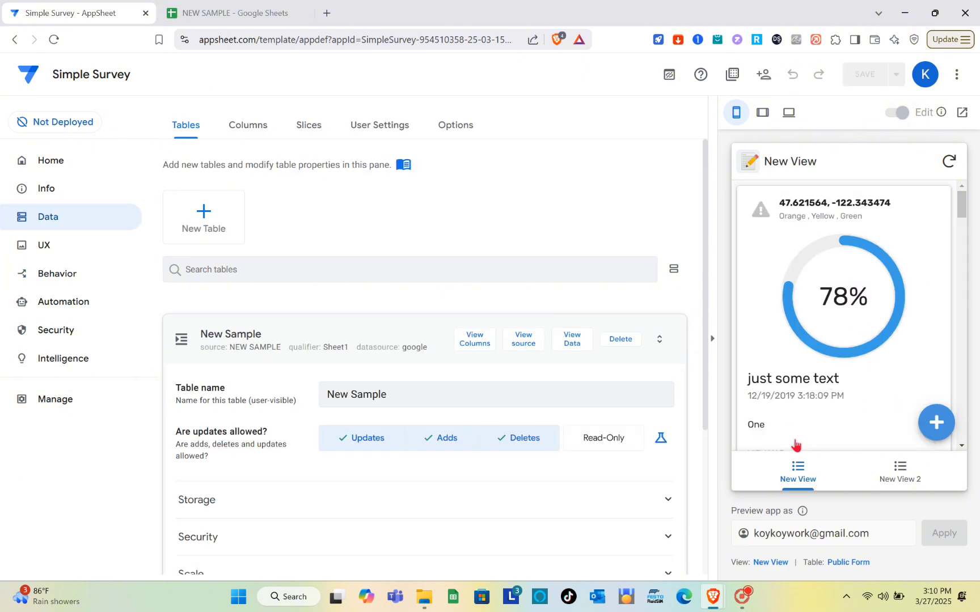
mouse_move(556, 501)
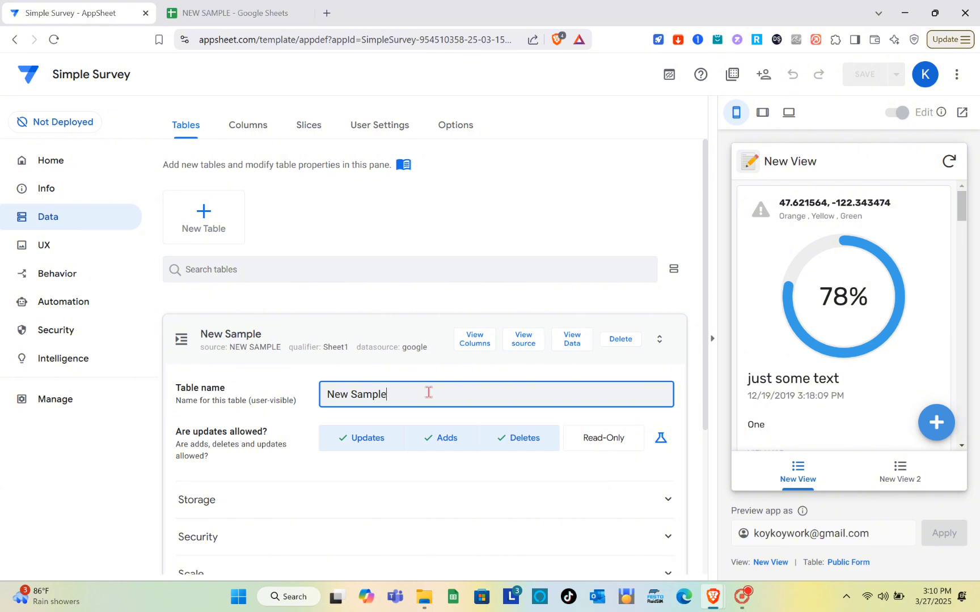
mouse_move(882, 399)
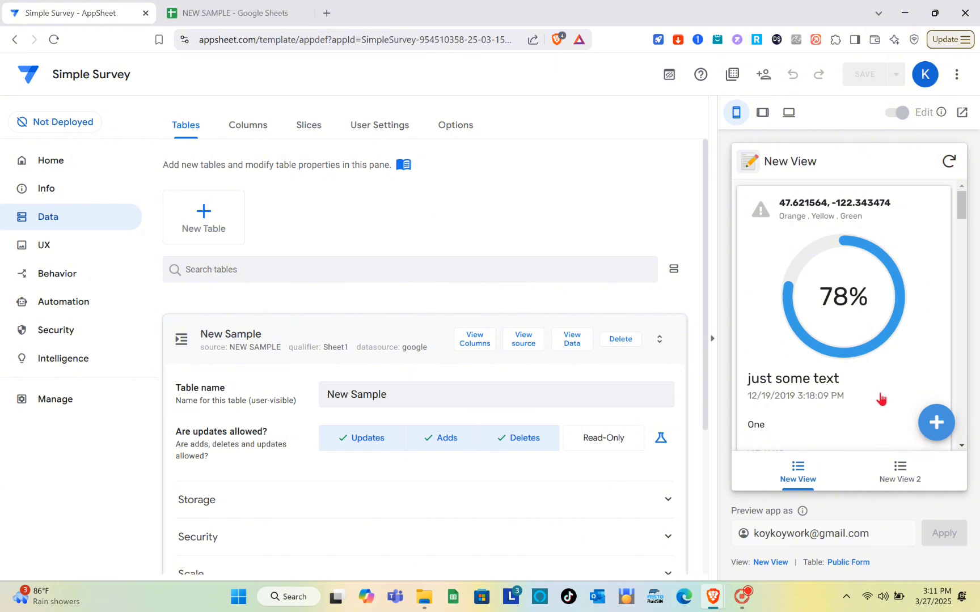
click(899, 472)
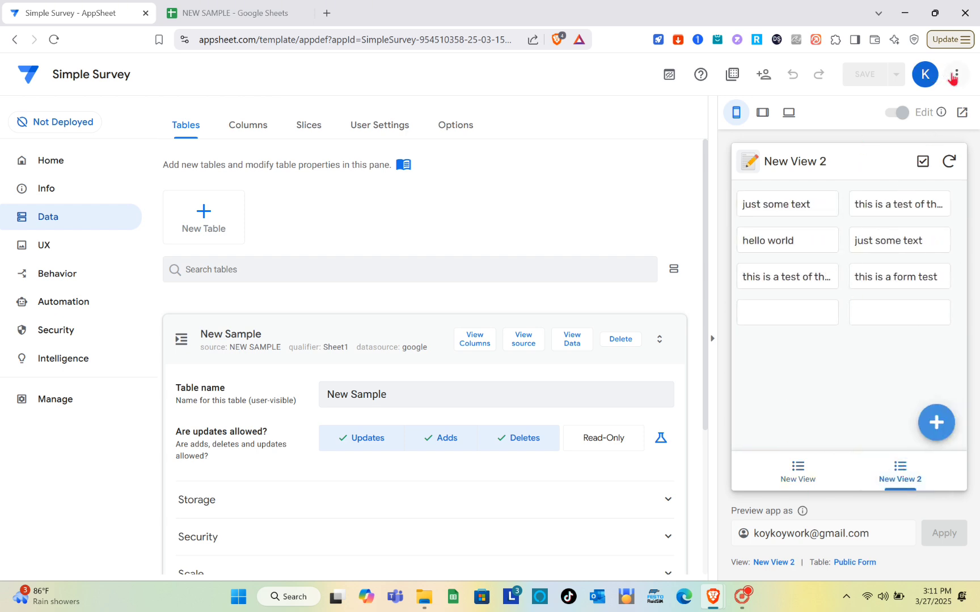
click(961, 75)
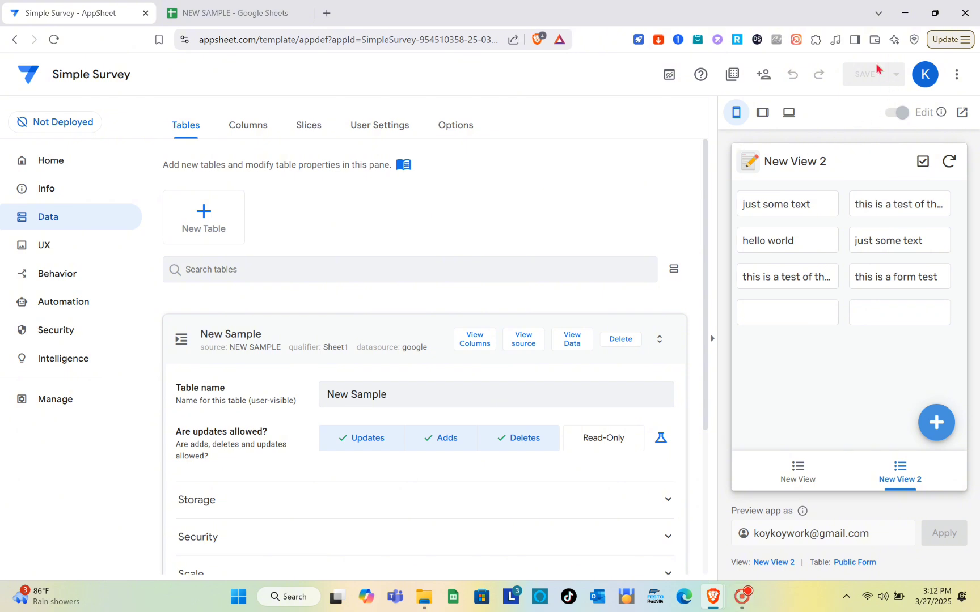
mouse_move(769, 362)
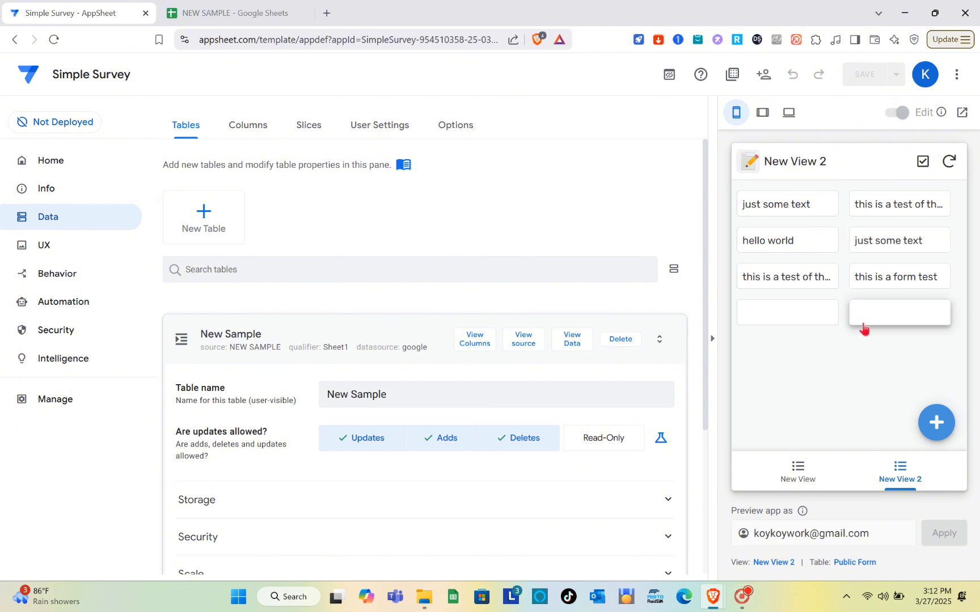
click(797, 472)
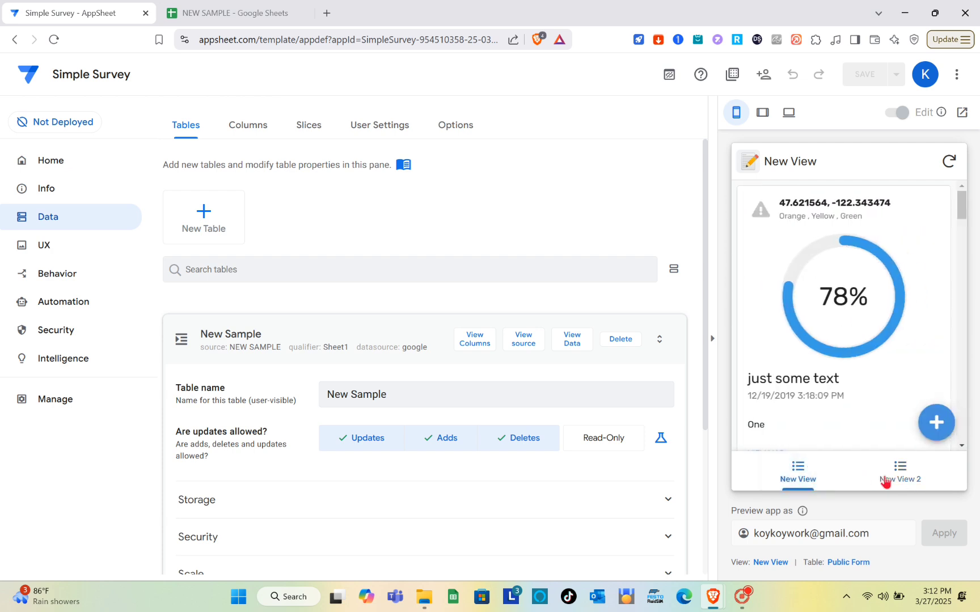
click(899, 473)
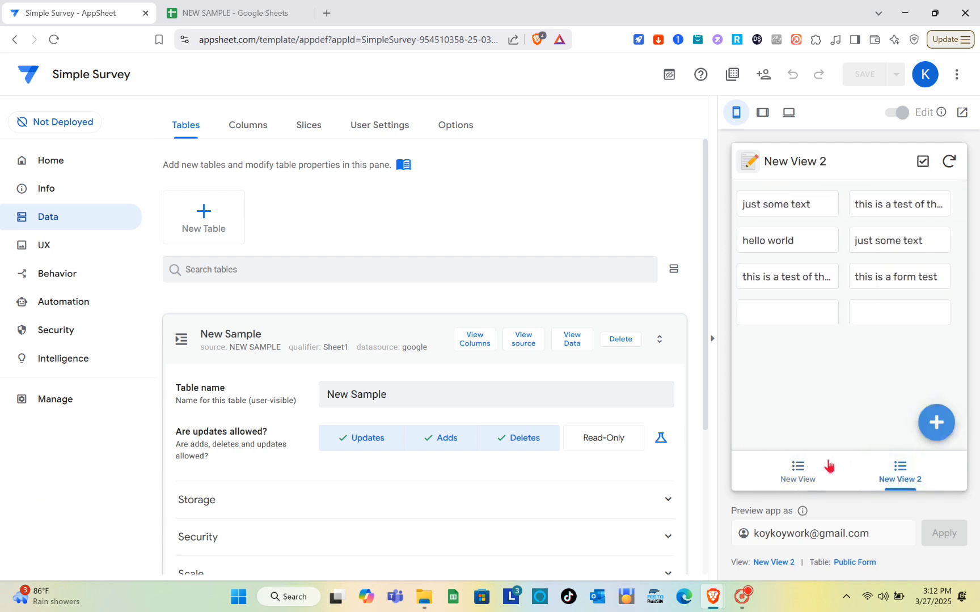
click(797, 472)
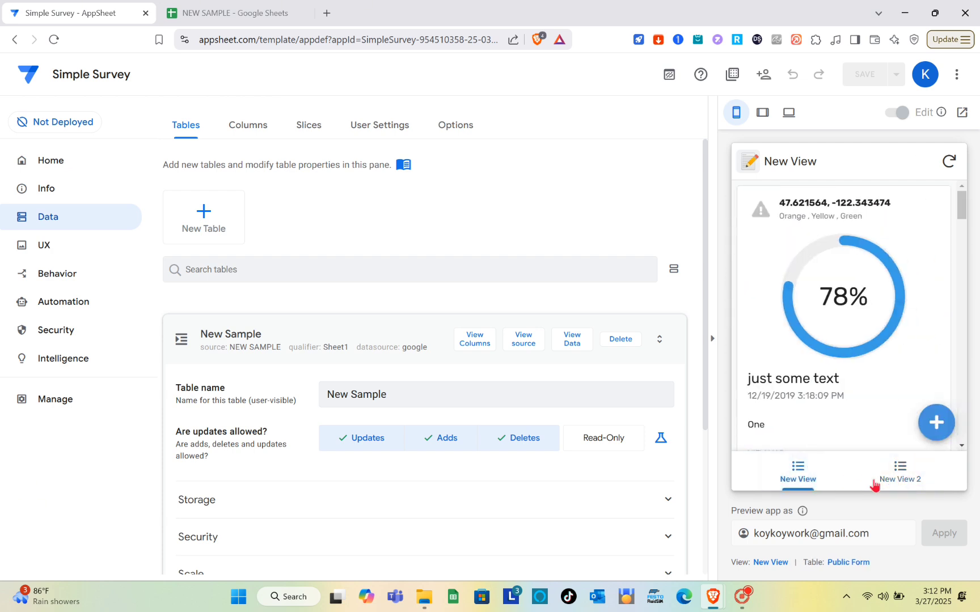
click(898, 472)
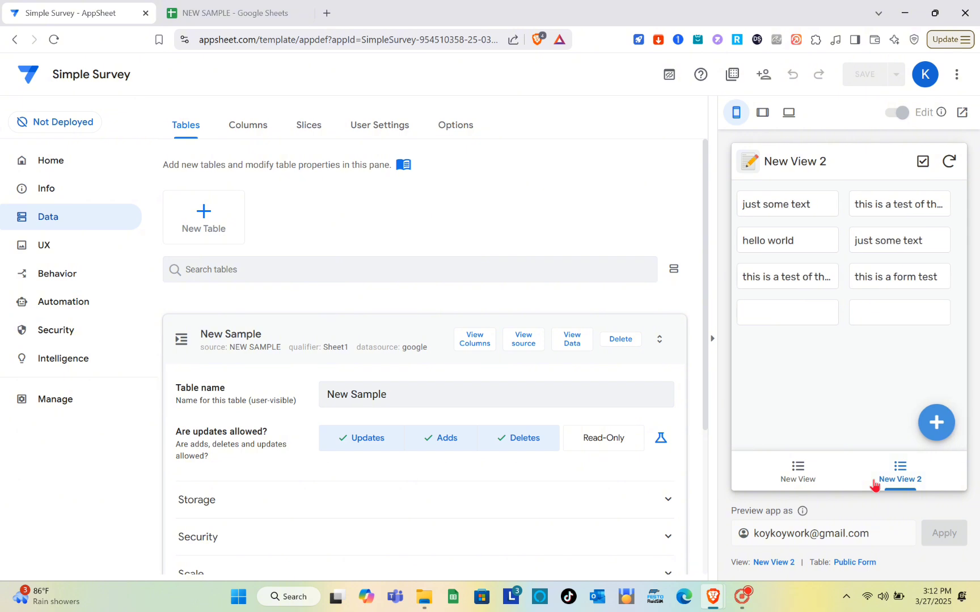